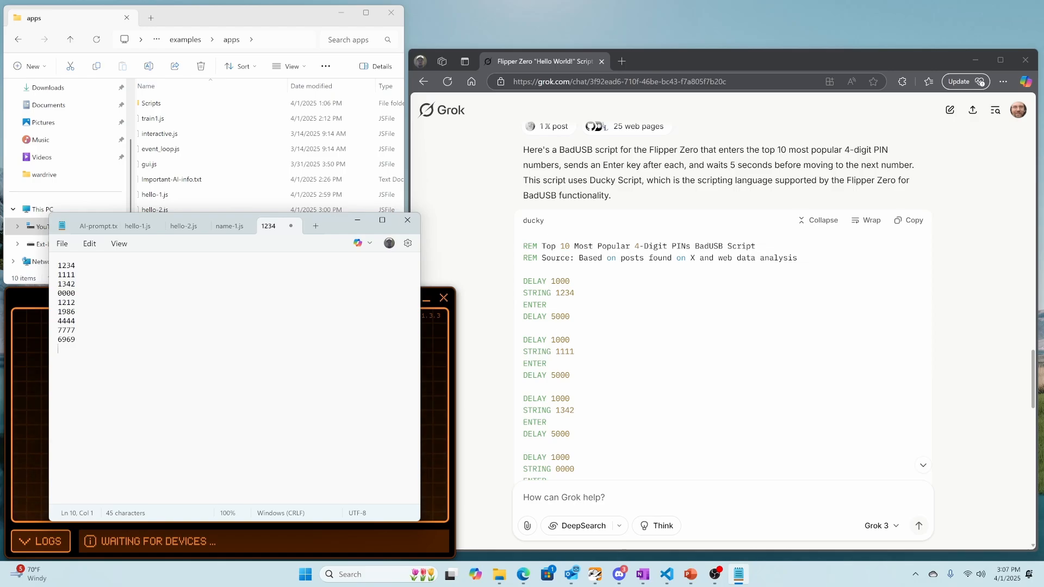
Step: Ask Grok for a Flipper Zero JavaScript program that types the same PINs as the BadUSB script
type("1989")
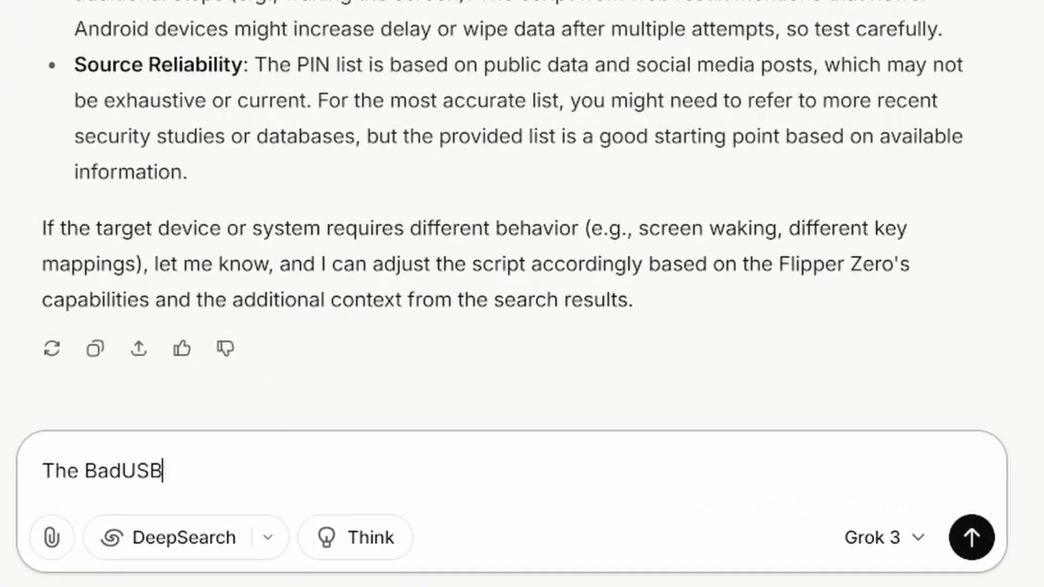
type("script worked great! Can you create a JavaSrip")
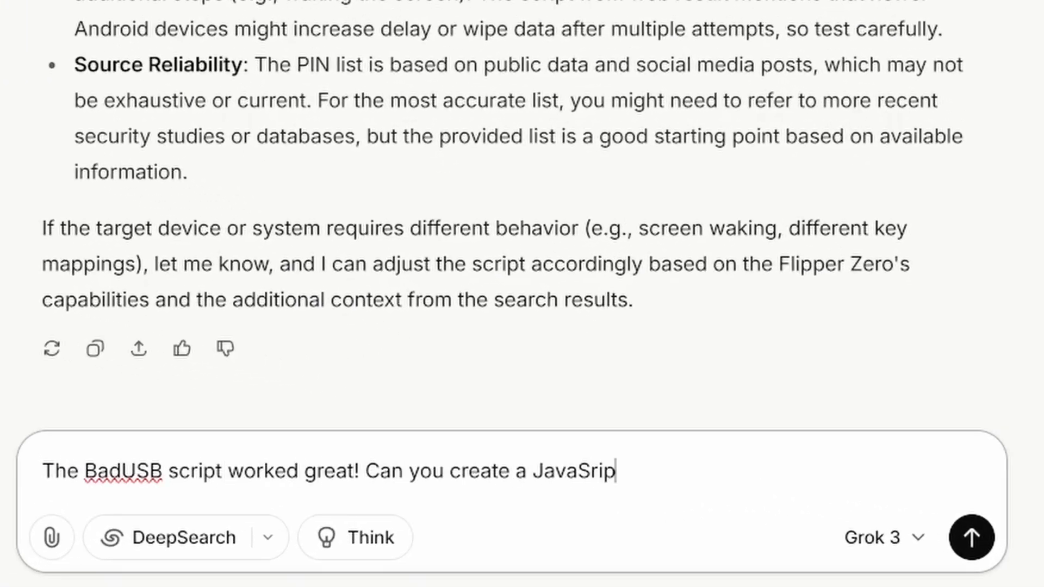
type("t program for the Fl")
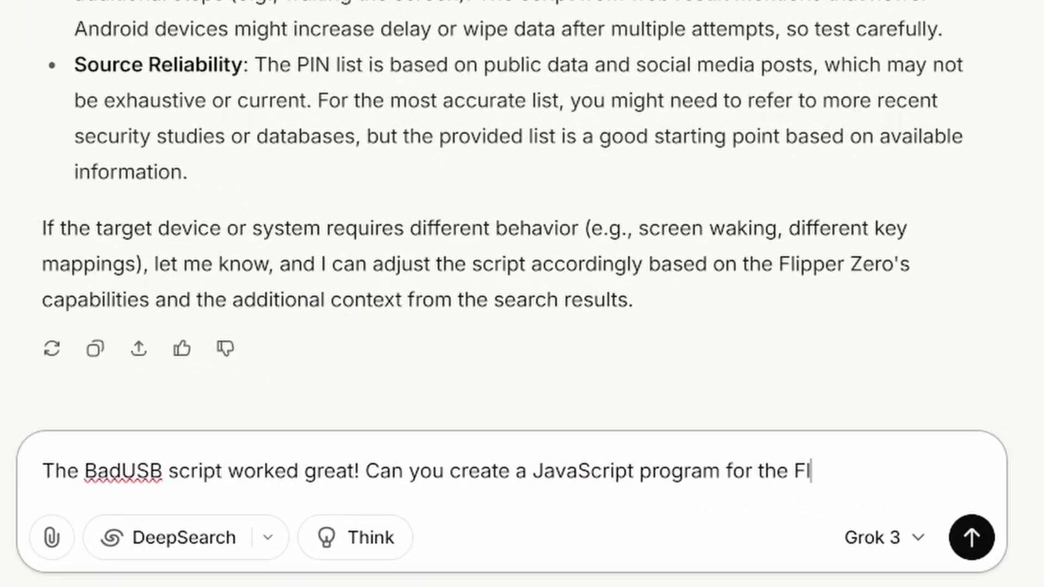
type("ipper Zero that does the same thing?")
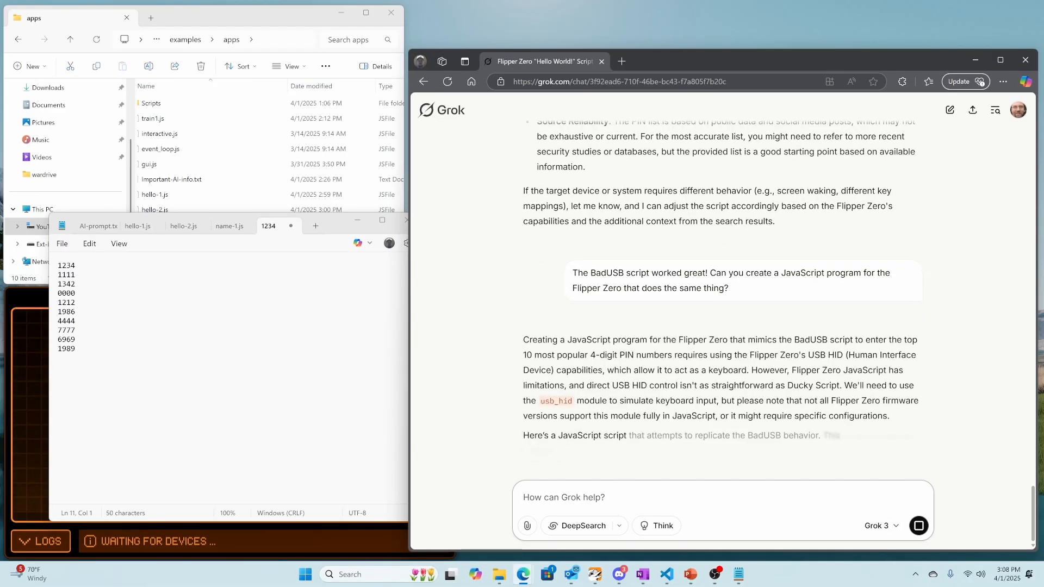
Step: Read Grok's usb_hid-based JavaScript PIN script, its explanation and caveats
scroll("down", 3)
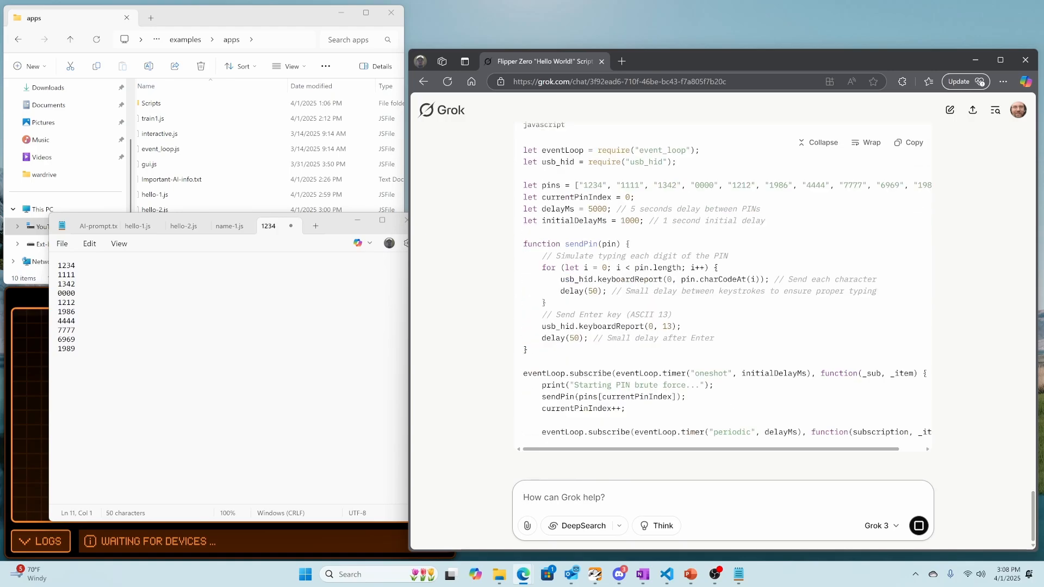
scroll("down", 3)
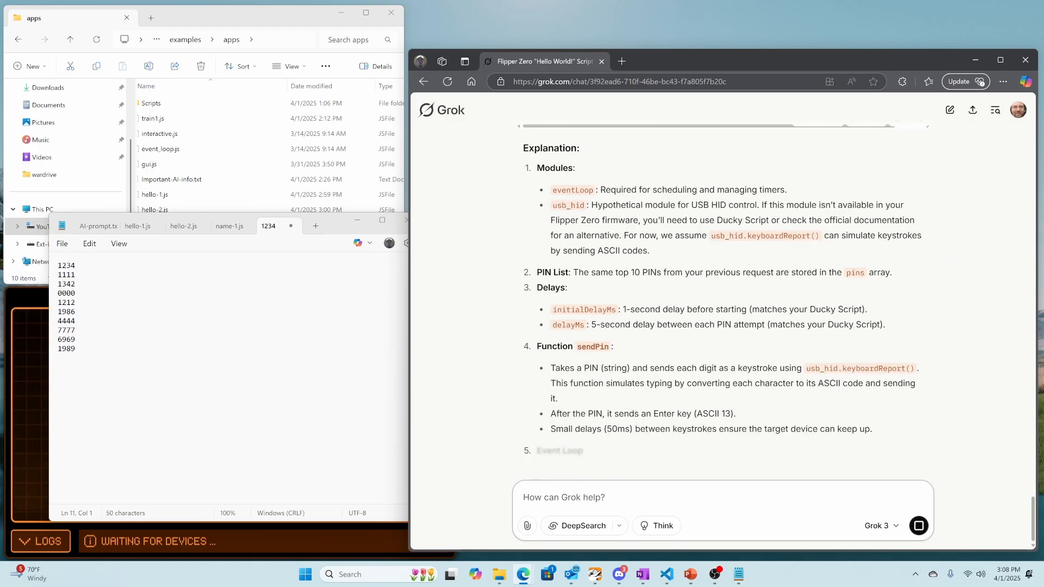
scroll("down", 3)
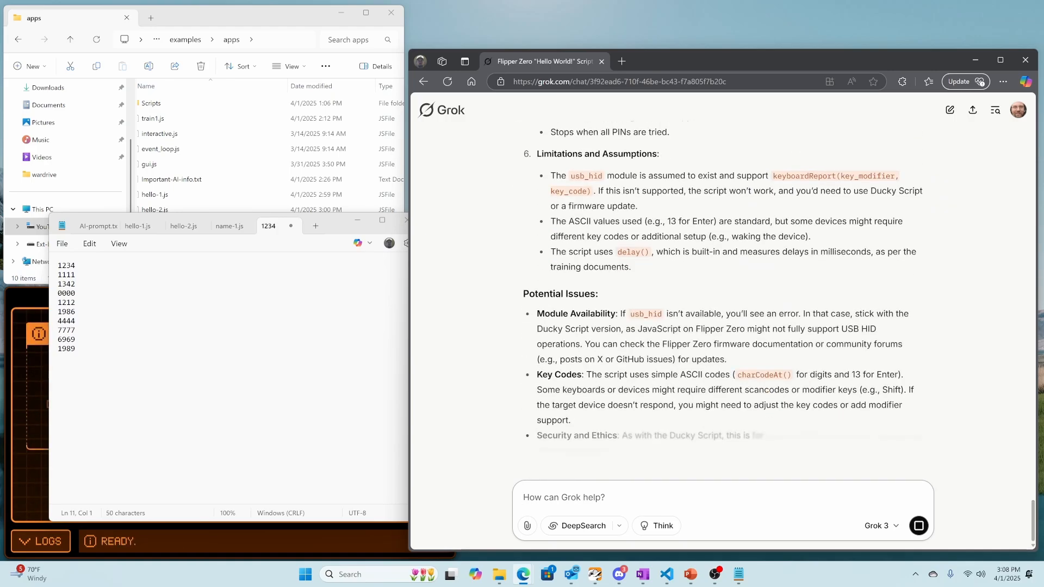
scroll("down", 3)
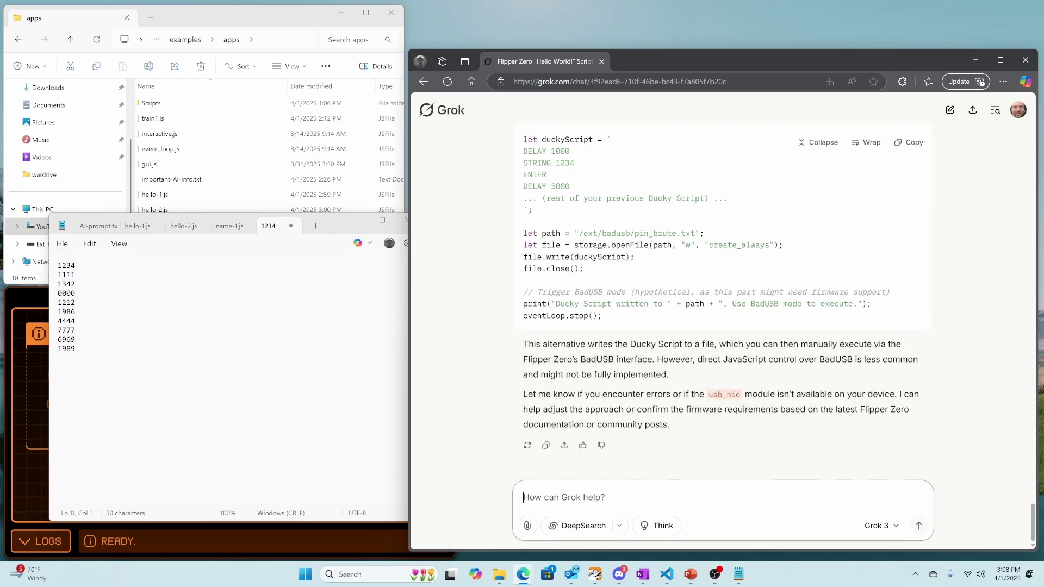
scroll("up", 3)
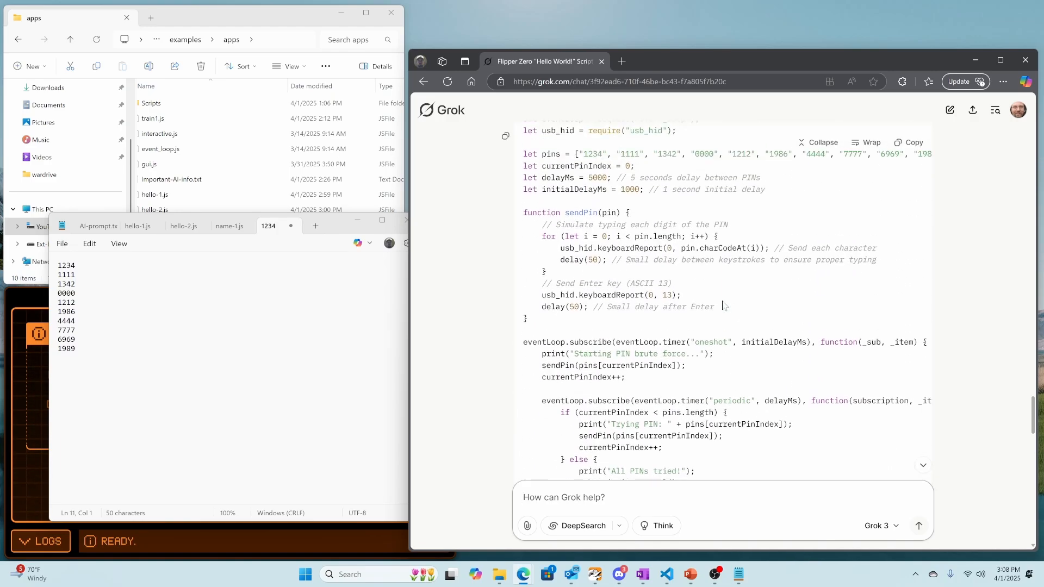
scroll("up", 3)
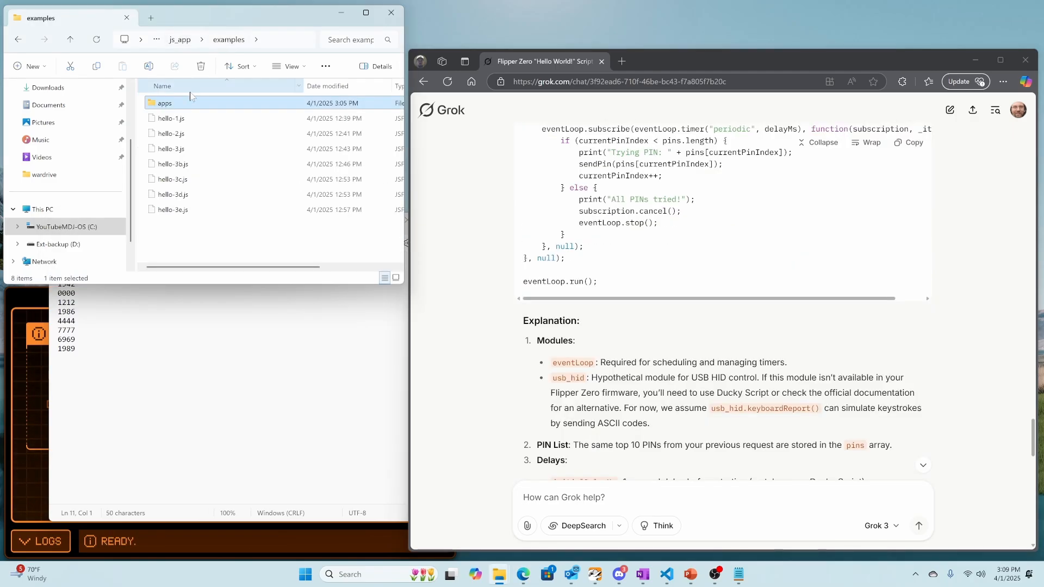
Step: Share badusb_demo.js from apps > Scripts and ask Grok to base the Flipper Zero script on it
double_click(164, 103)
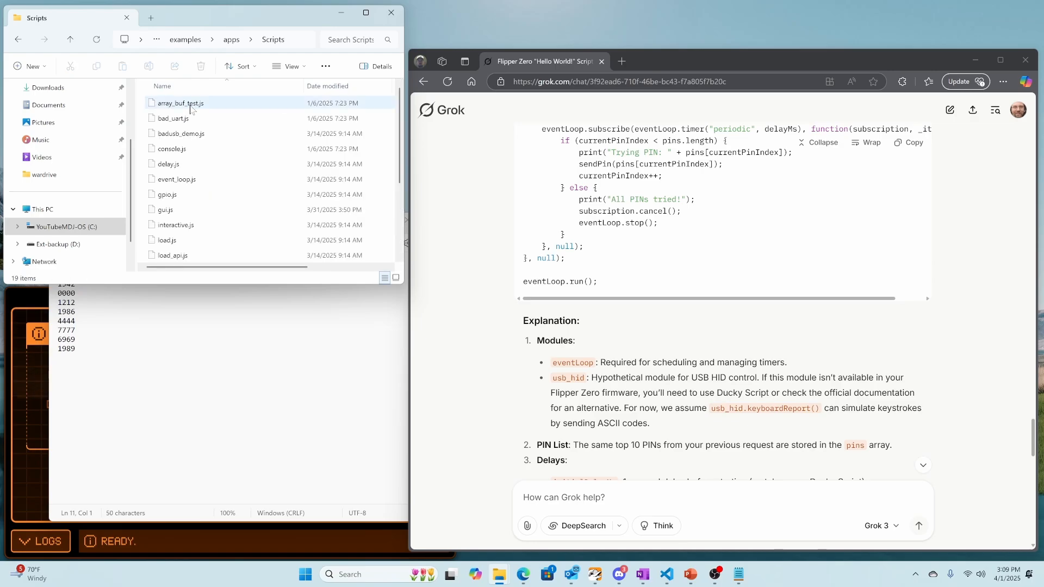
left_click(180, 133)
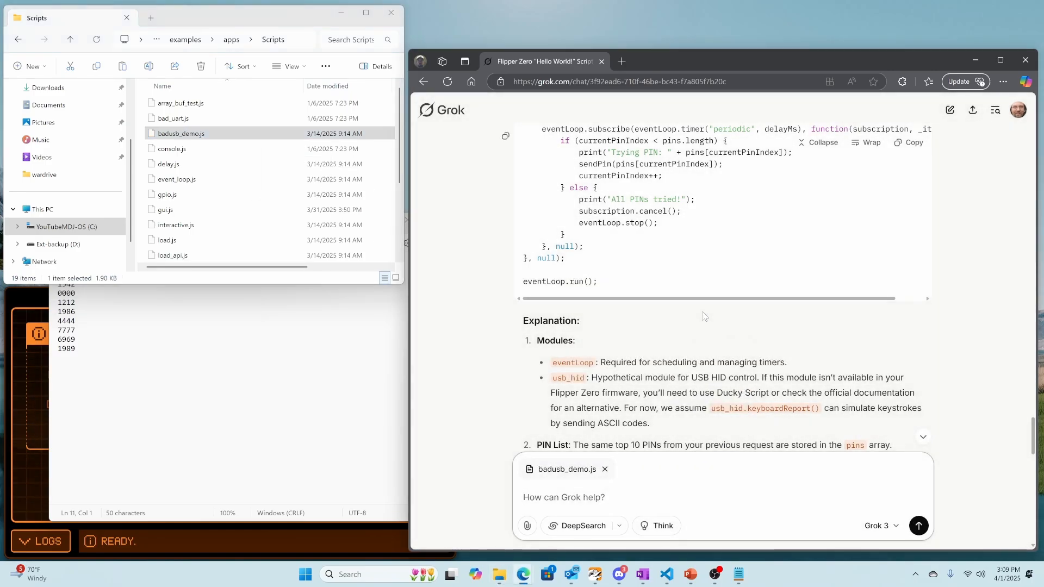
type("I found this b")
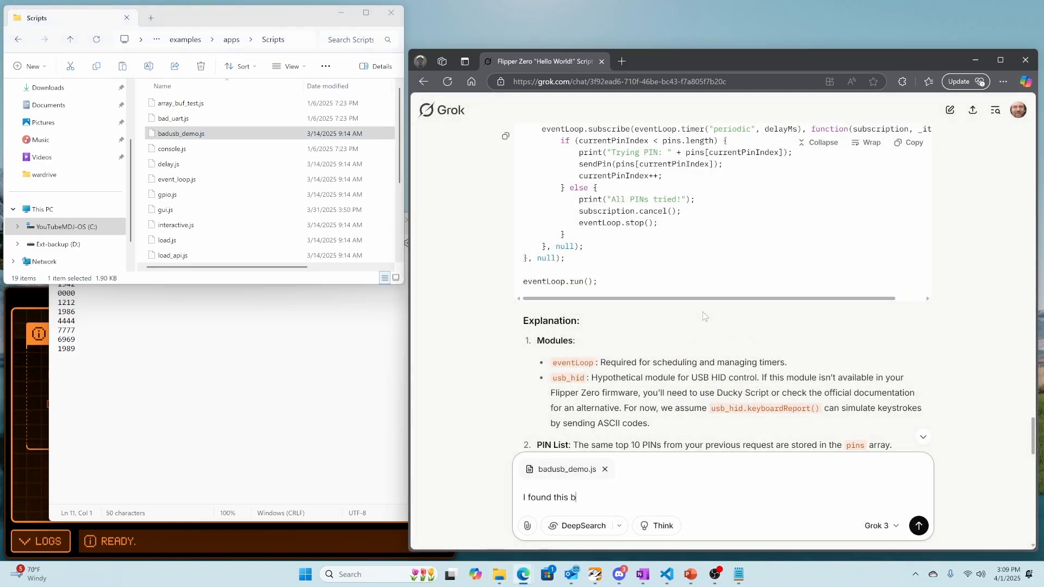
type("adusb_demo file. Can you base")
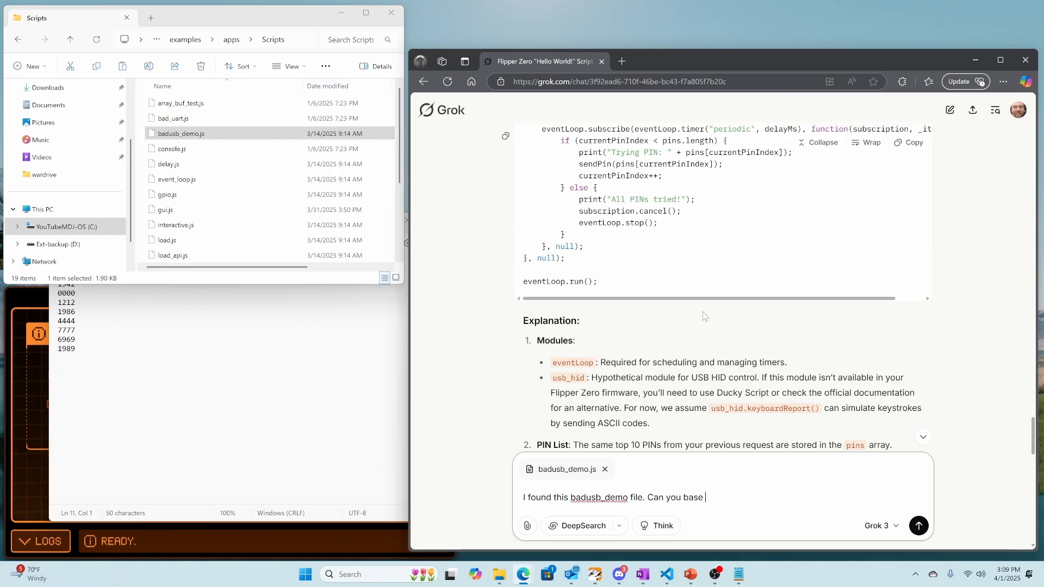
type("your script on that code.")
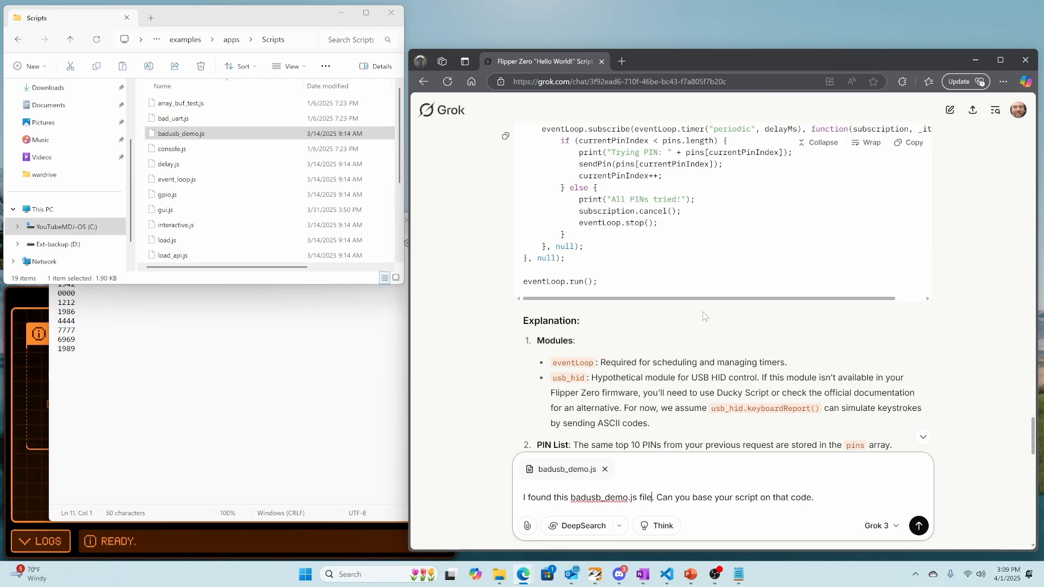
type("for the Flipper Zero")
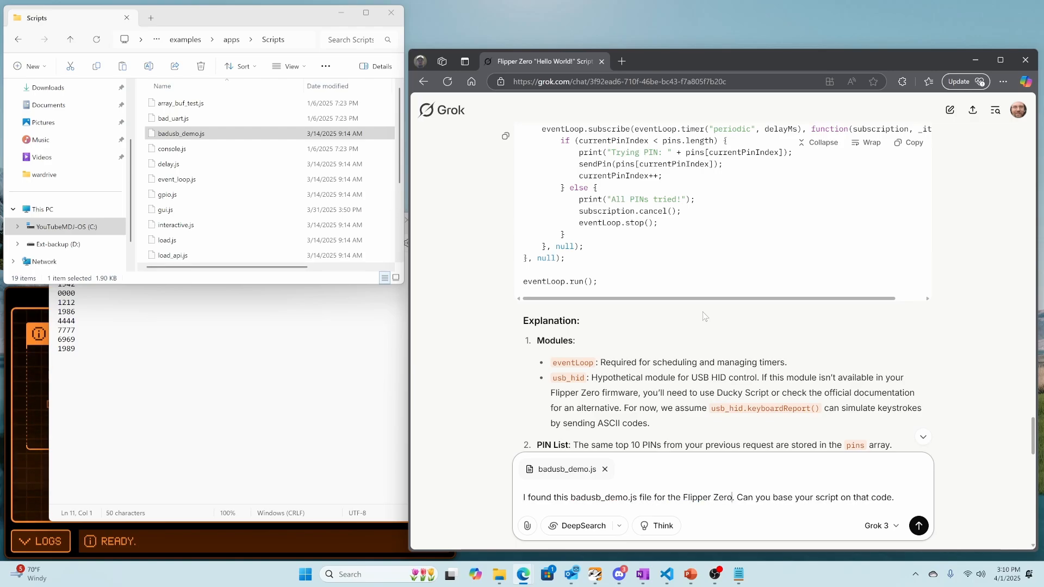
left_click(918, 525)
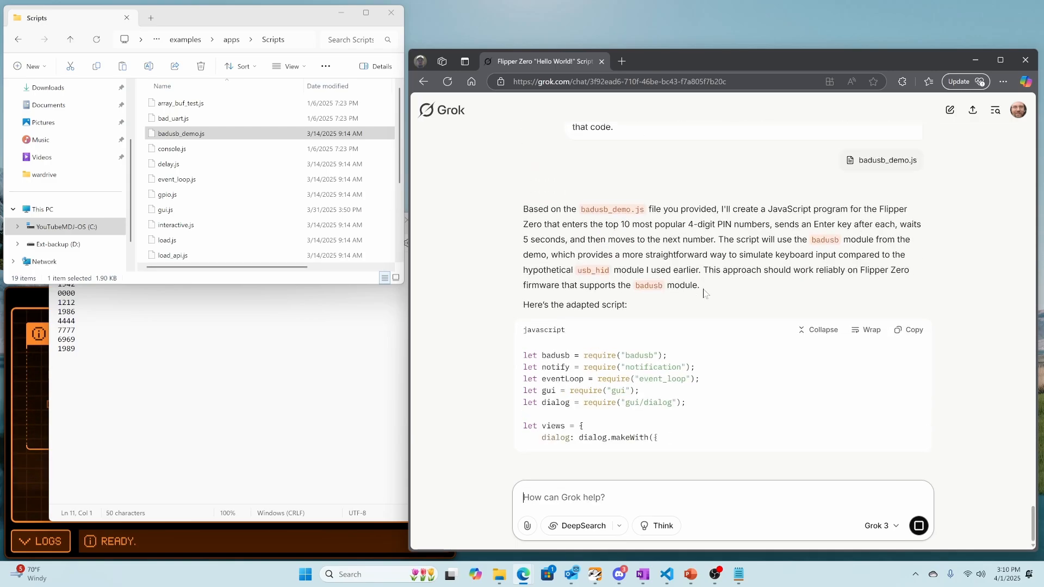
Step: Review Grok's adapted badusb-module PIN script with its setup, PIN loop and connection check
scroll("down", 3)
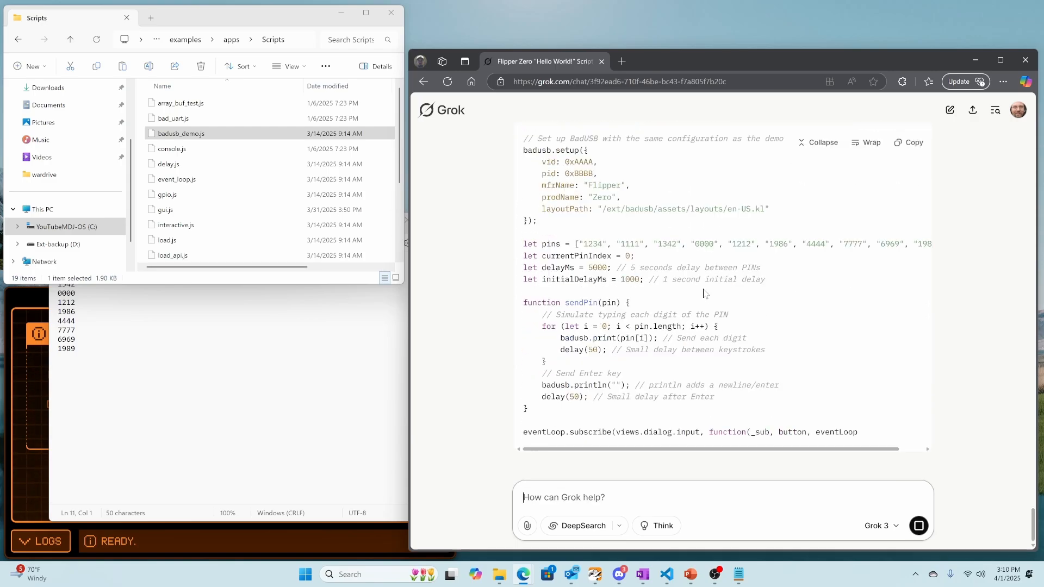
scroll("down", 3)
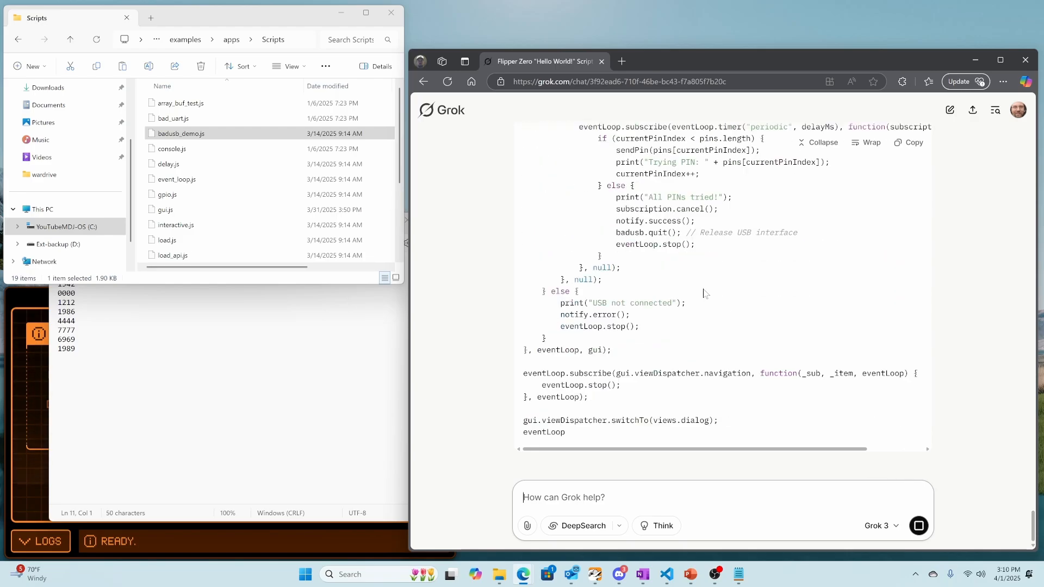
scroll("up", 3)
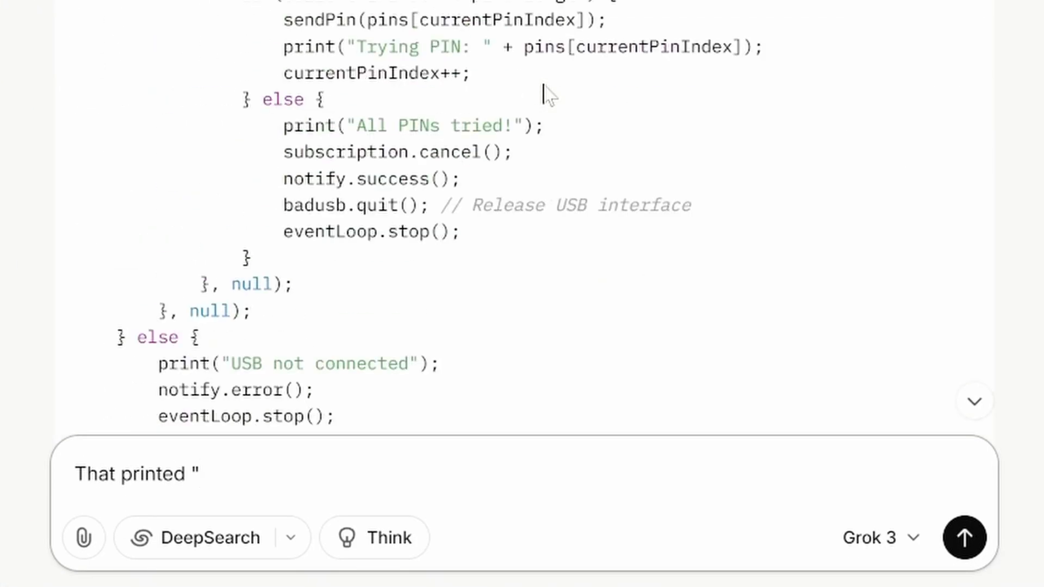
Step: Report to Grok that only "1234" was typed, with no Enter or further PINs
type("USB is connected, starting PIN attemp")
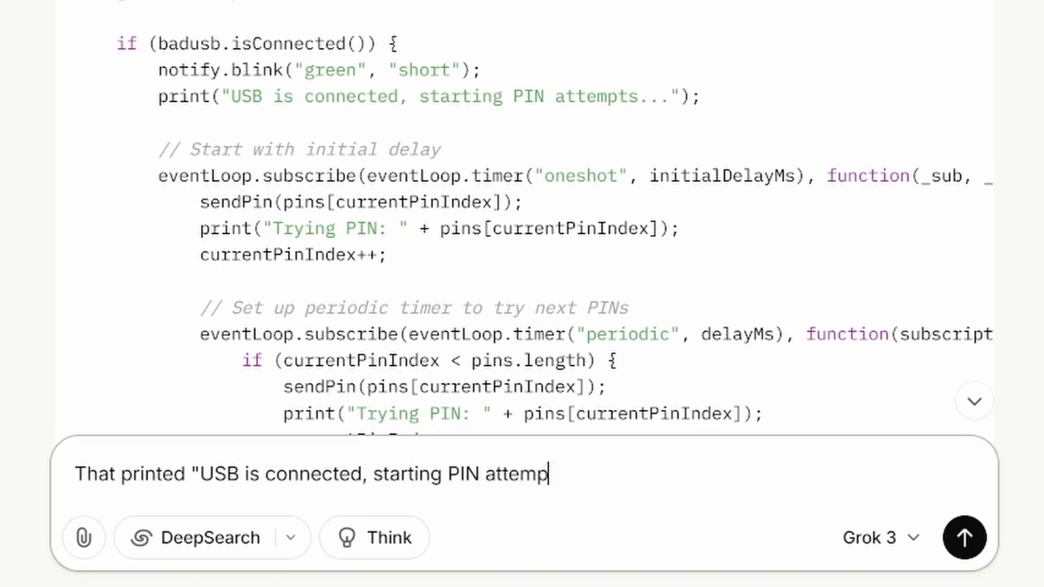
type("ts...\" and then type")
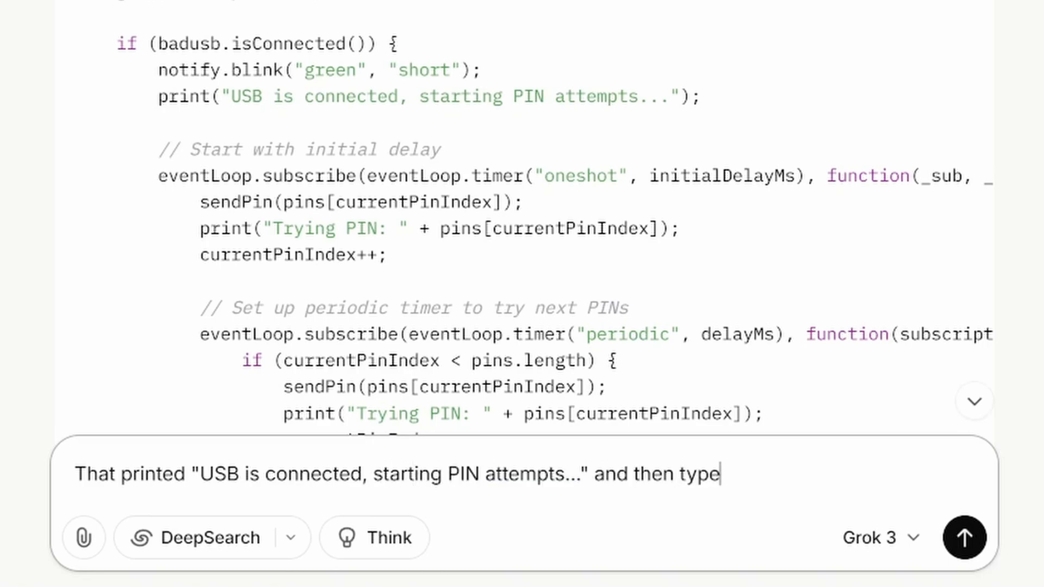
type("d \"1234\" but d")
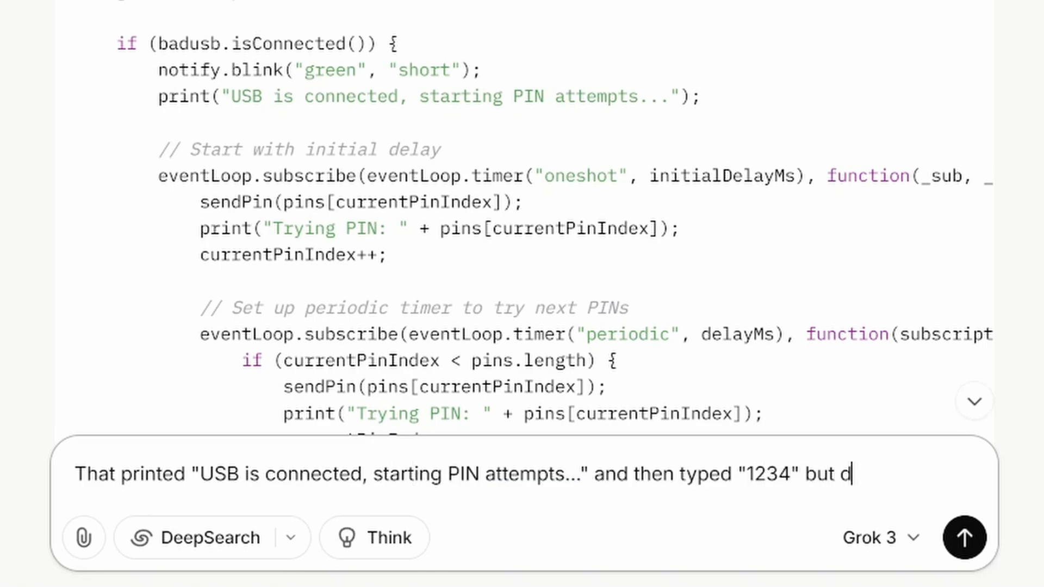
type("id not press")
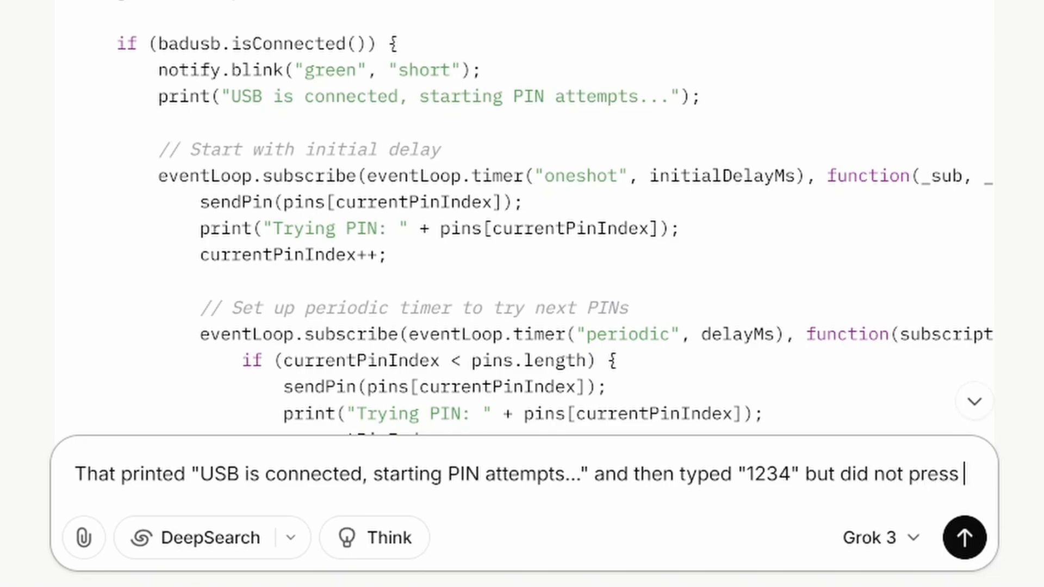
type("enter or type any other pins")
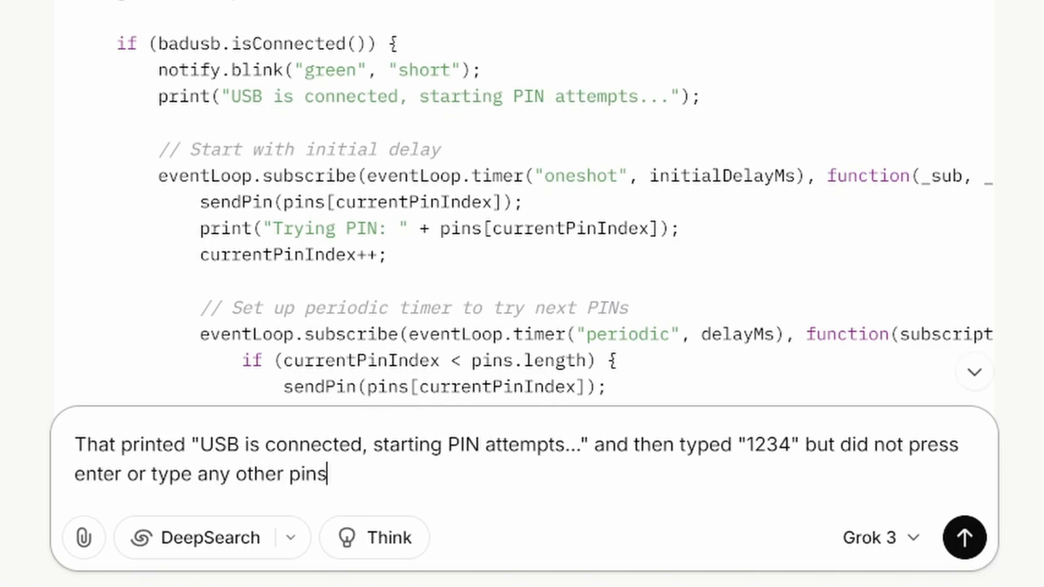
left_click(962, 537)
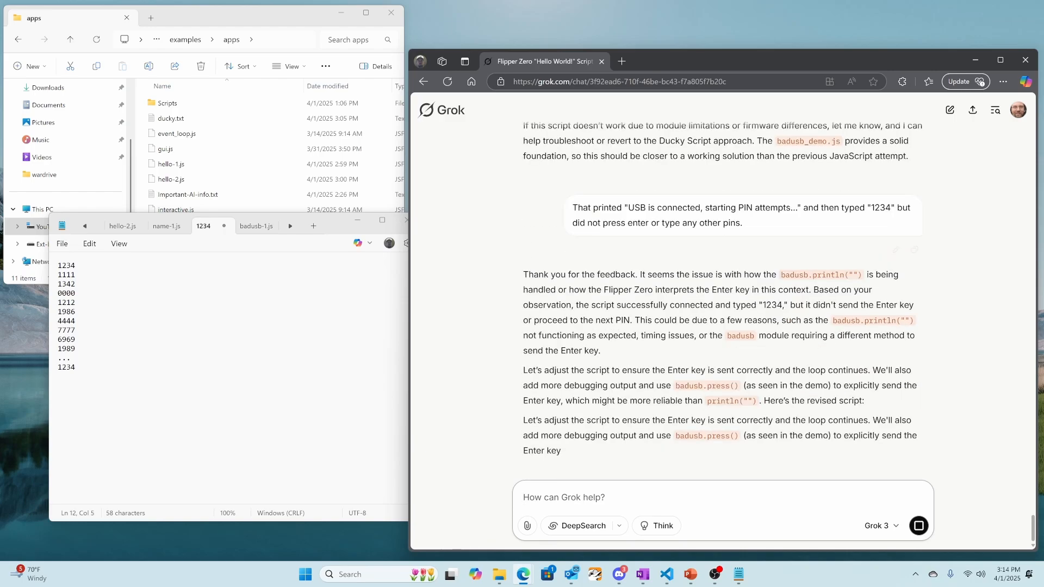
Step: Read Grok's revised troubleshooting reply and create a new badusb-2.js file in the apps folder
scroll("down", 3)
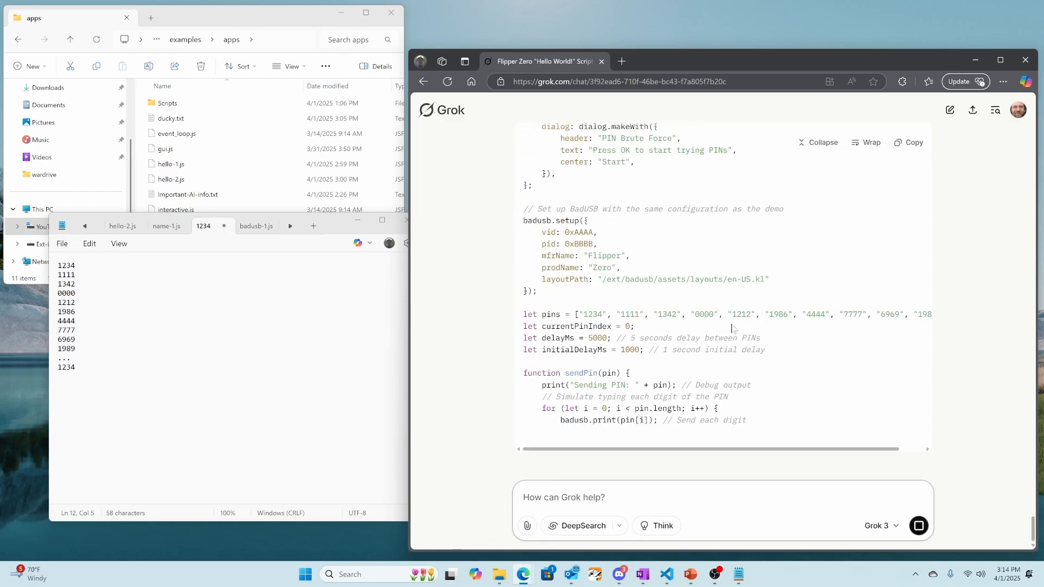
scroll("down", 3)
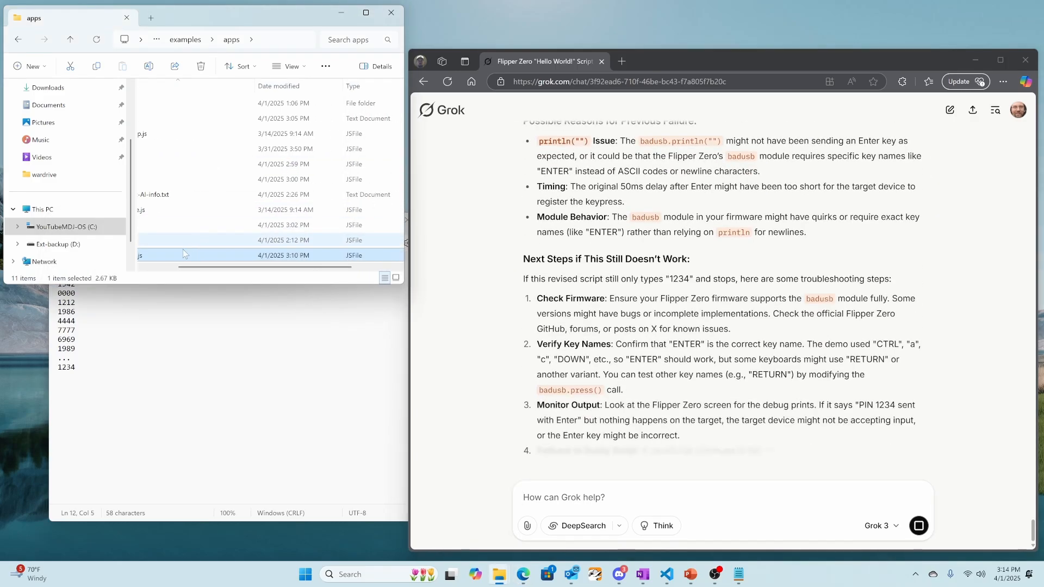
right_click(183, 253)
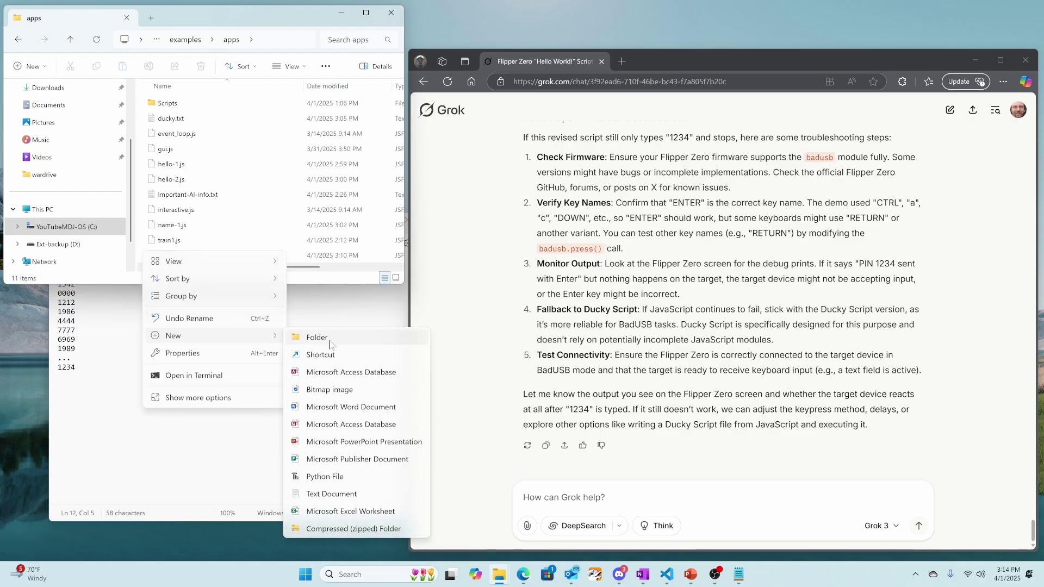
left_click(330, 493)
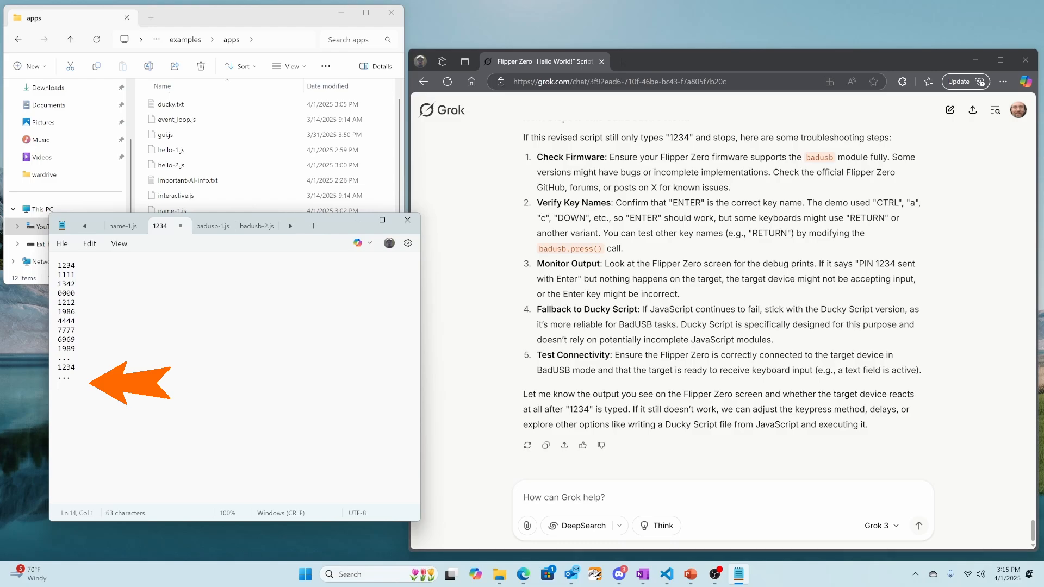
type("1234")
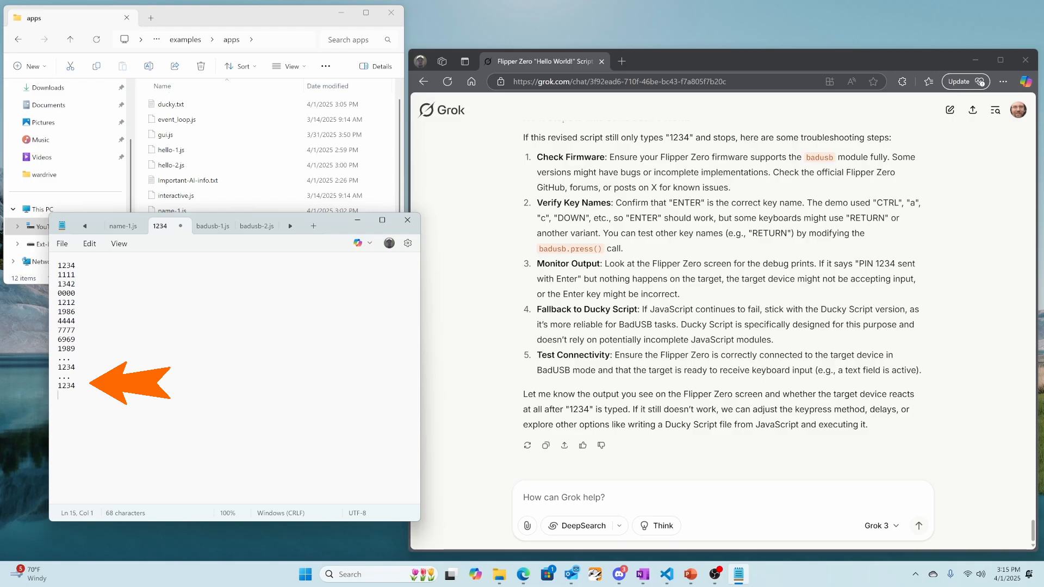
type("1111")
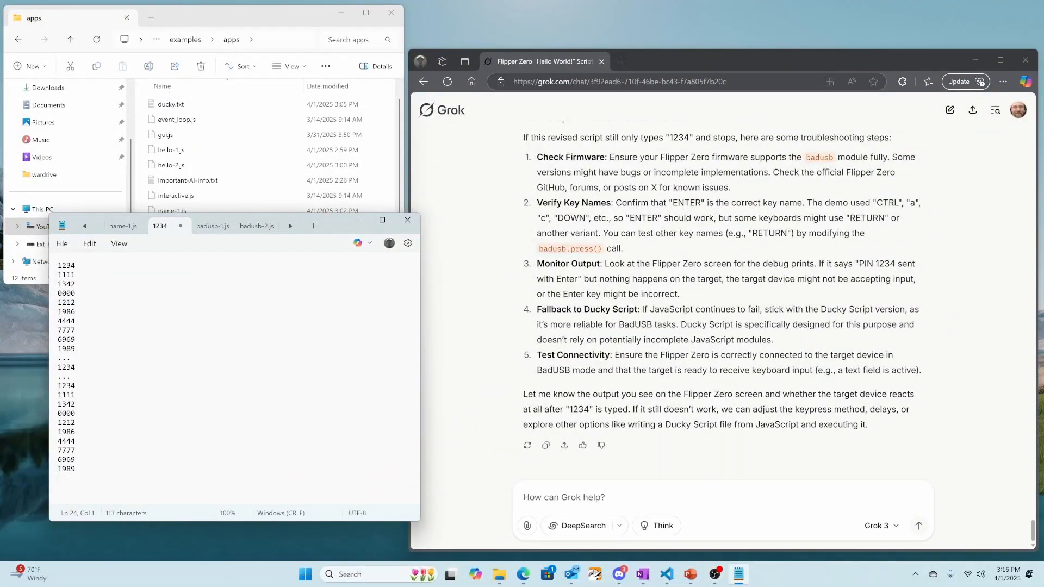
type("That last")
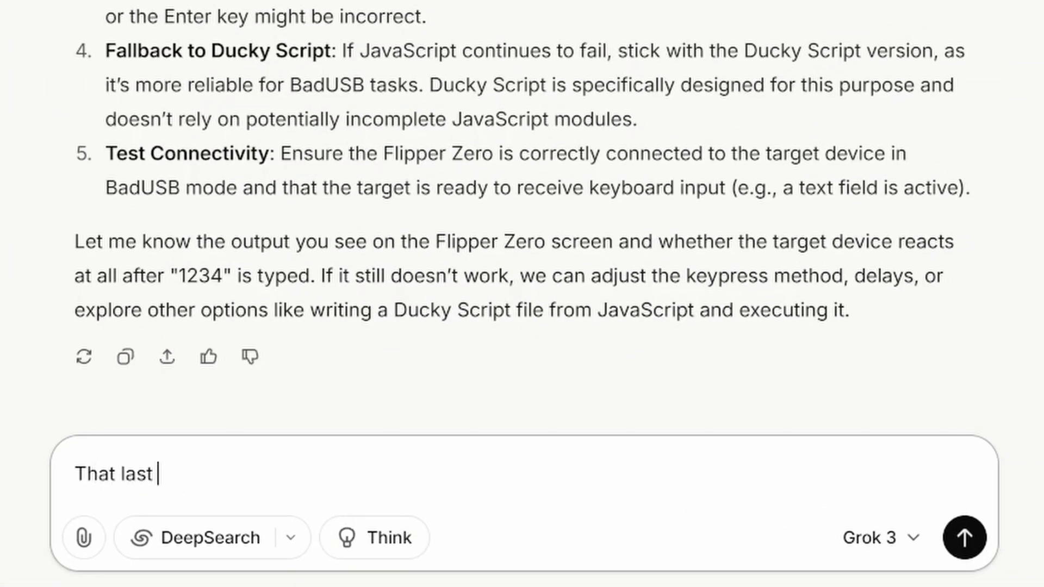
type("script worked")
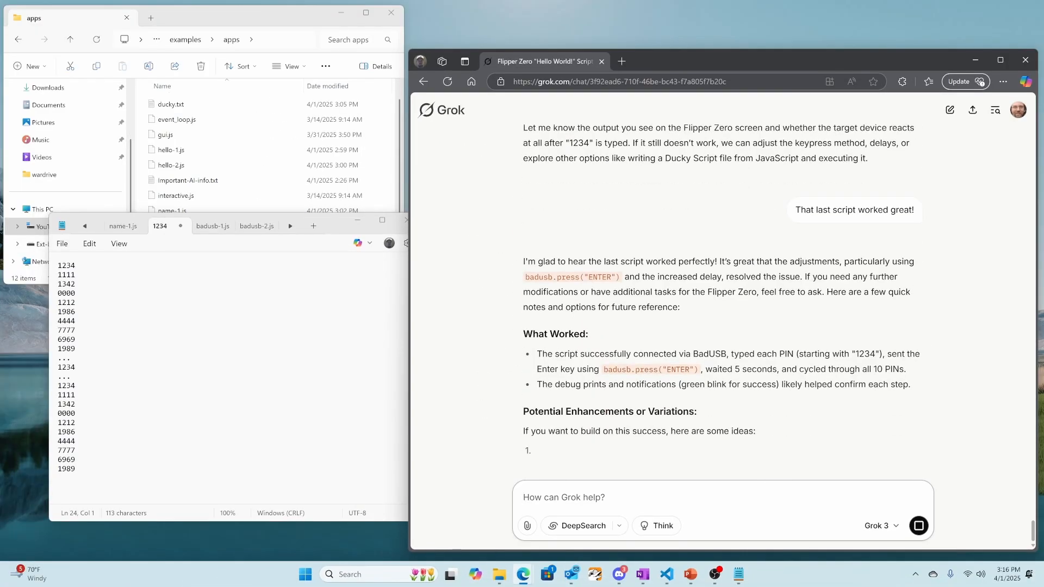
Step: Draft a request for a Night Rider-style LED effect script for the GPIO Diagnostic board
scroll("down", 3)
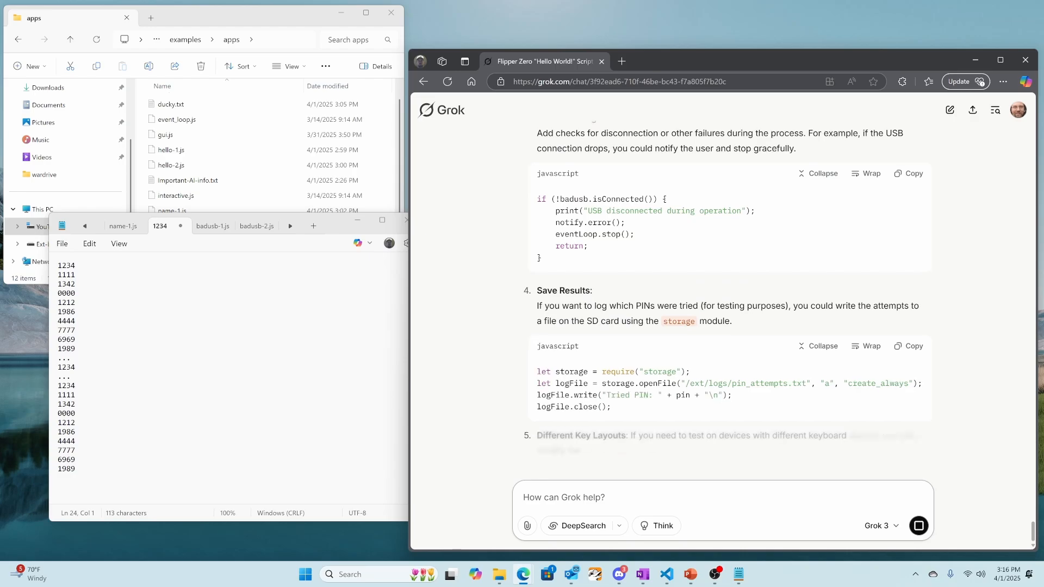
scroll("down", 3)
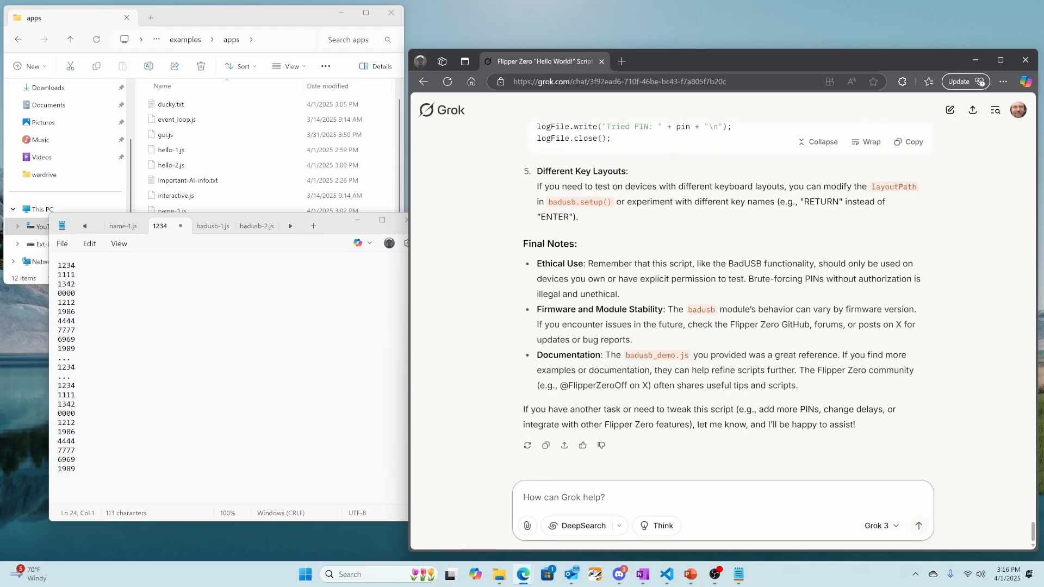
type("I have the GPI")
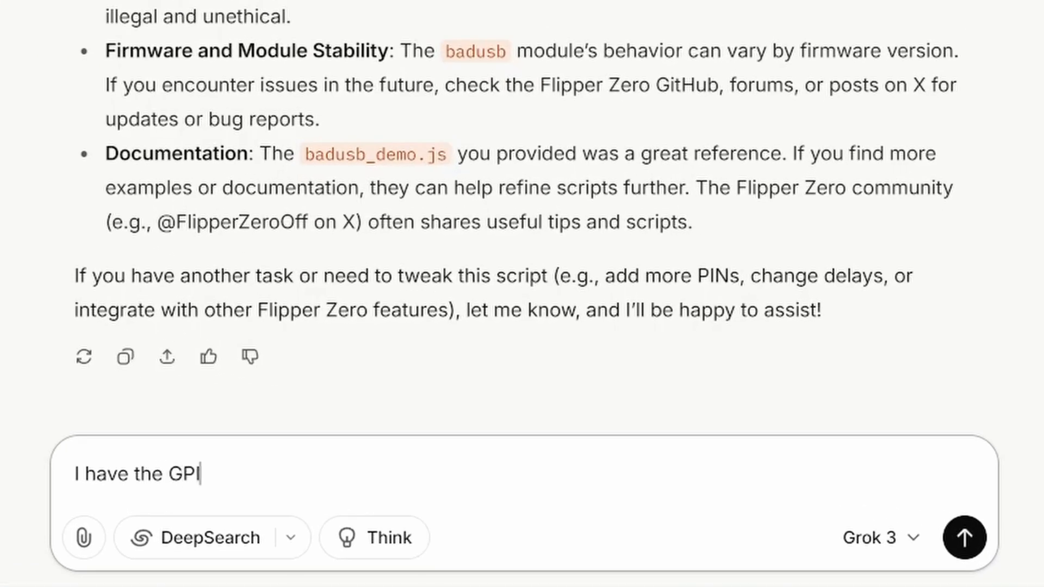
type("O Diagnostic board for the Flipper Zero from MakeItHackin! Can")
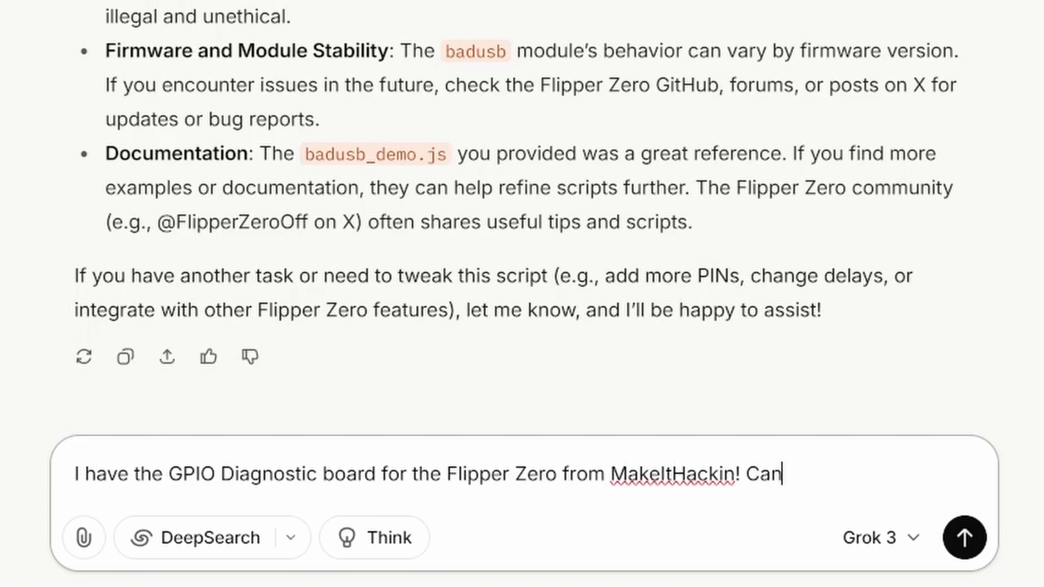
type("There is an LED that is")
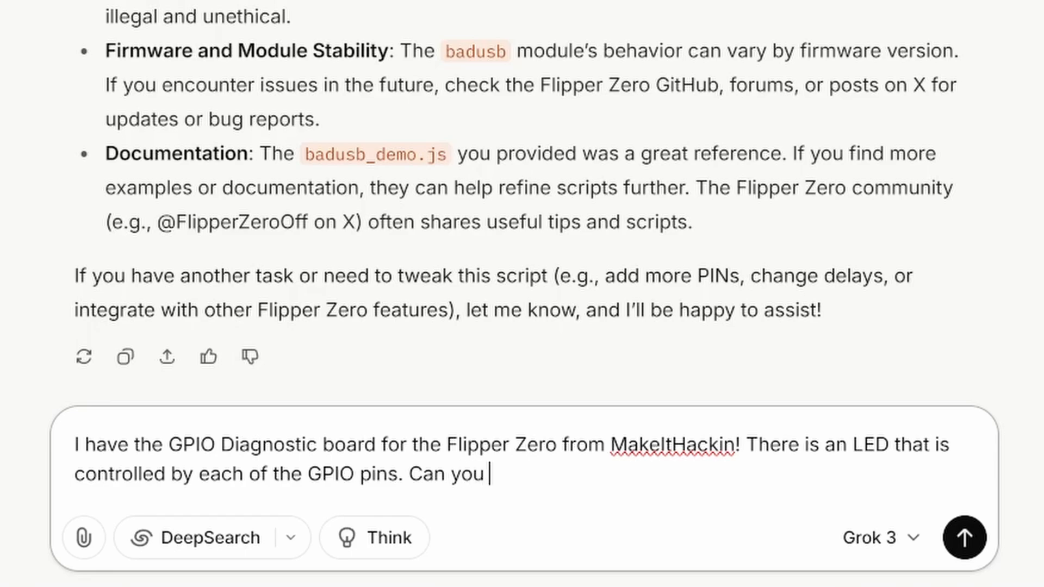
type("write a script that makes a cool l")
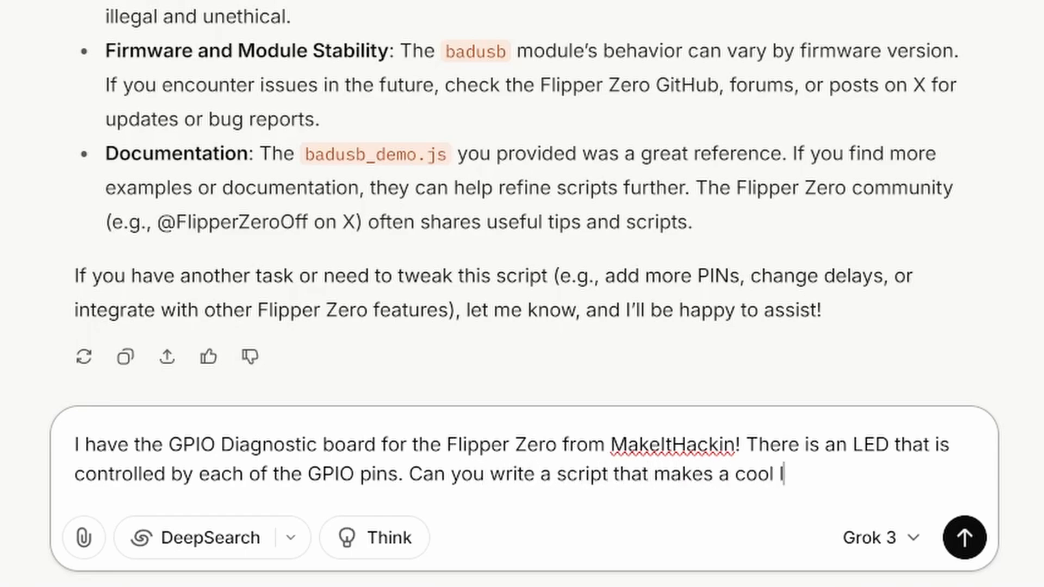
type("light-effect, like the Night Rider car?")
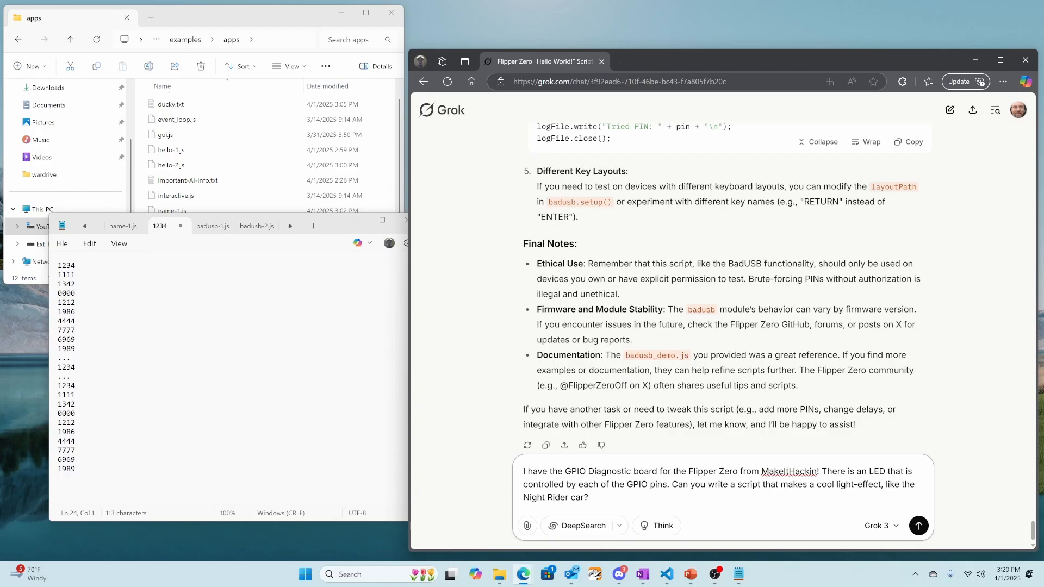
Step: Send the Night Rider request and read the reply's assumptions, adjustments and references
left_click(917, 525)
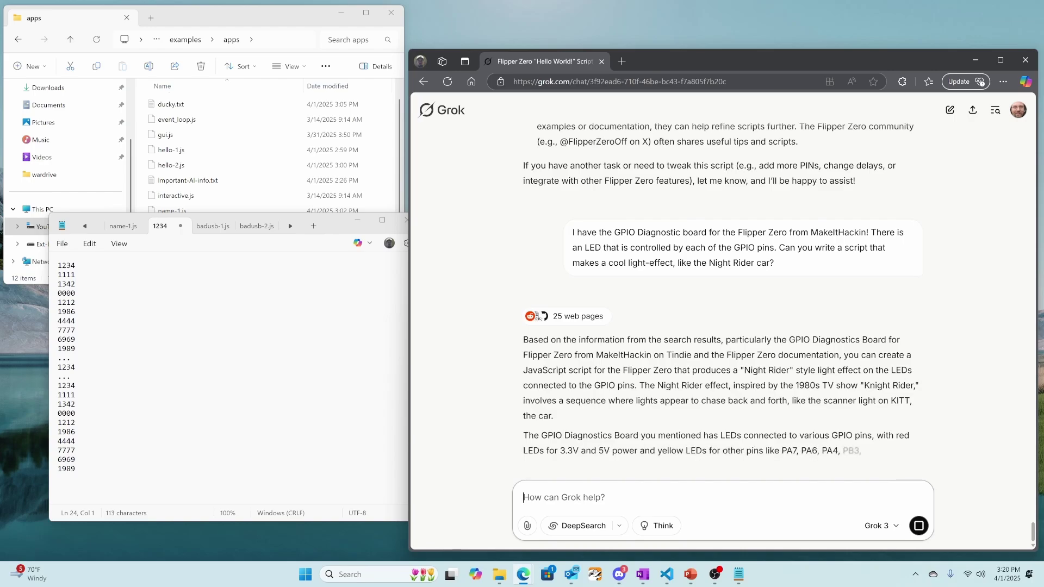
scroll("down", 3)
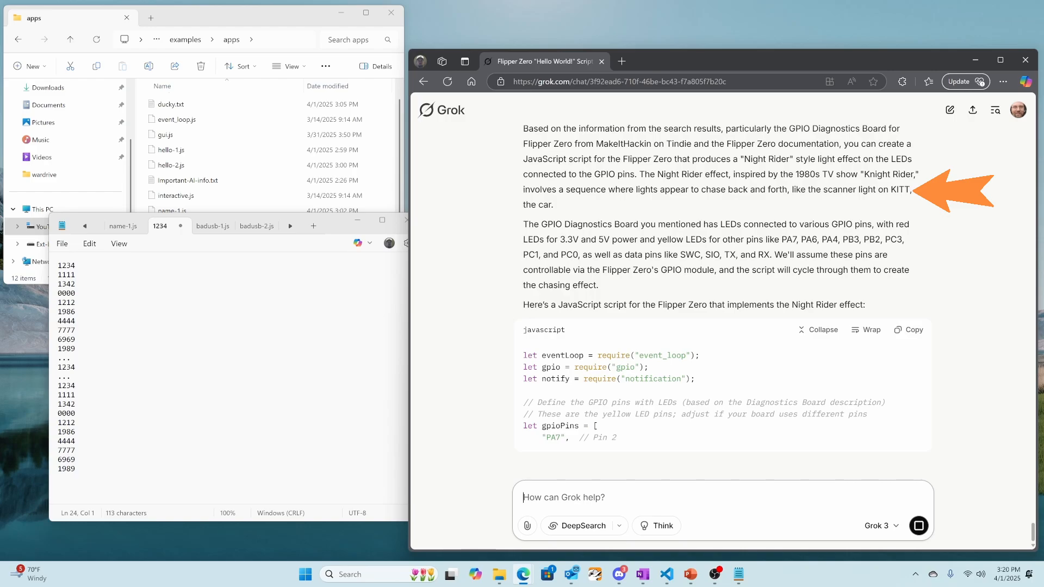
scroll("down", 3)
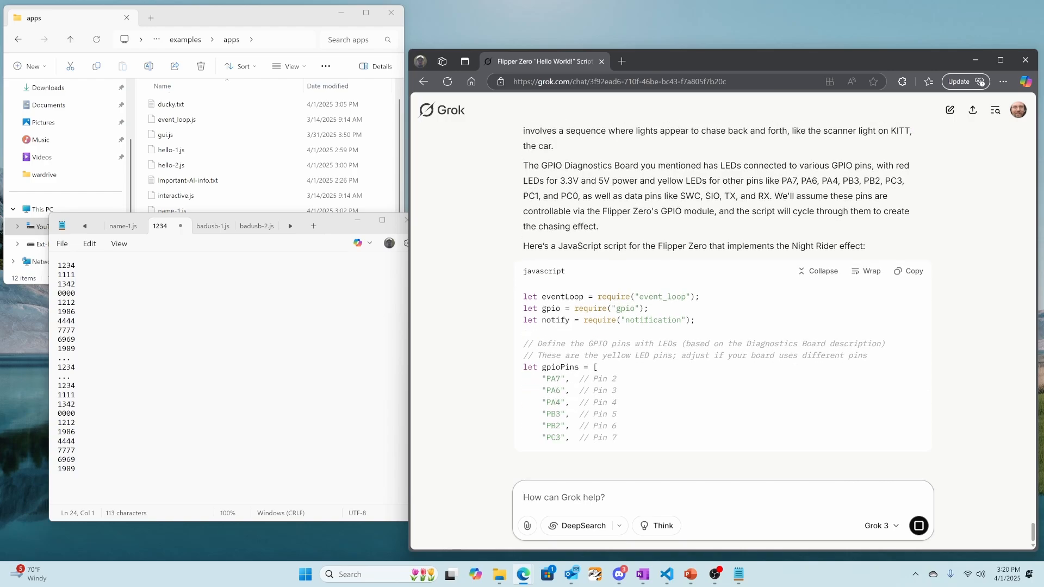
scroll("down", 3)
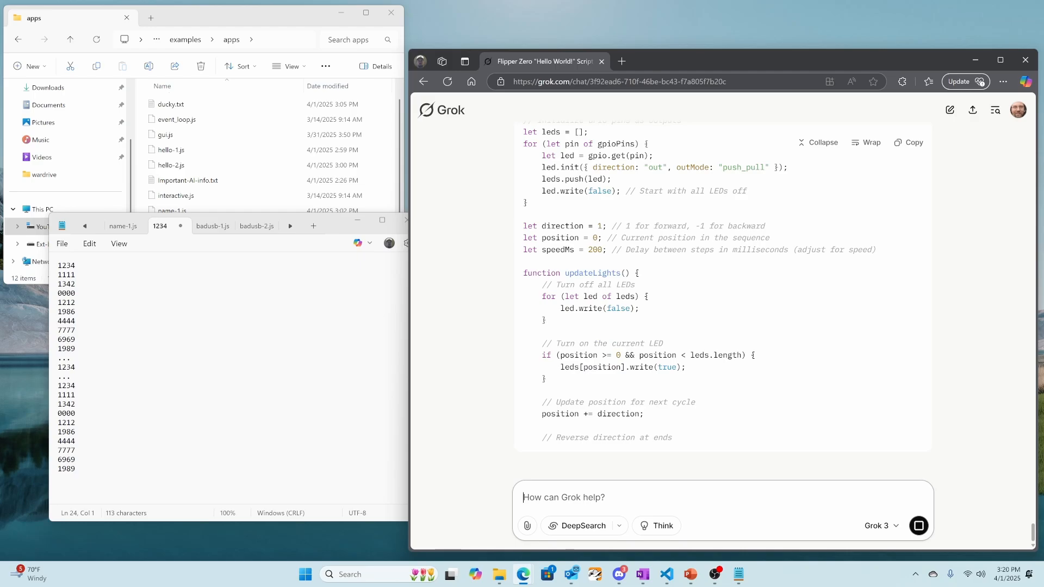
scroll("down", 3)
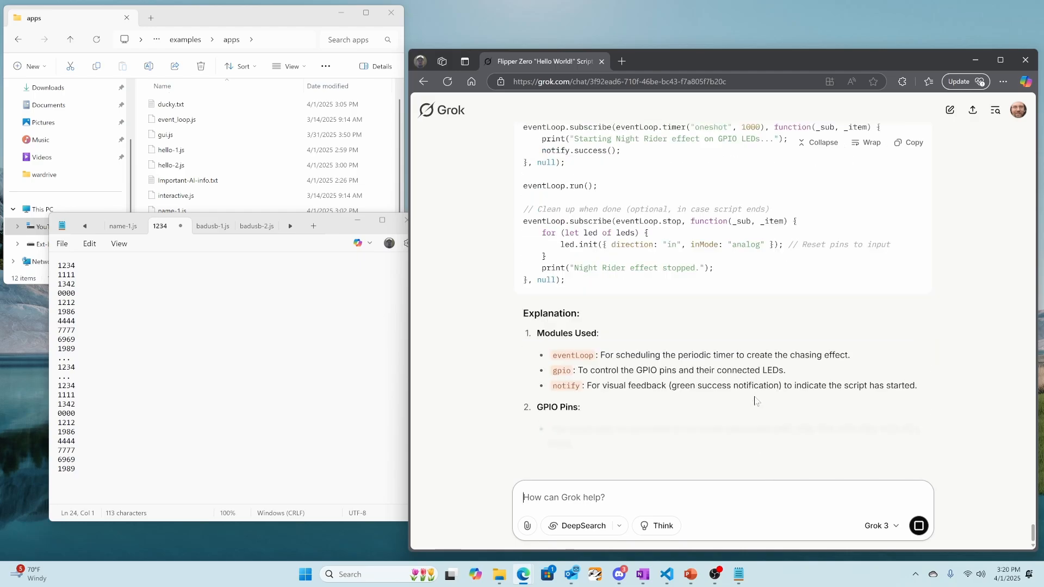
scroll("down", 3)
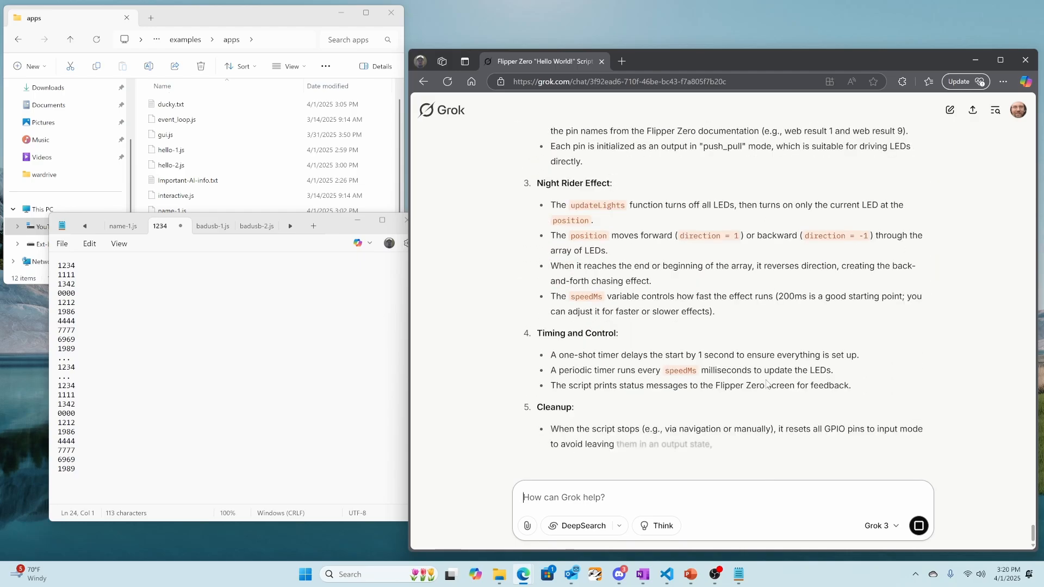
scroll("down", 3)
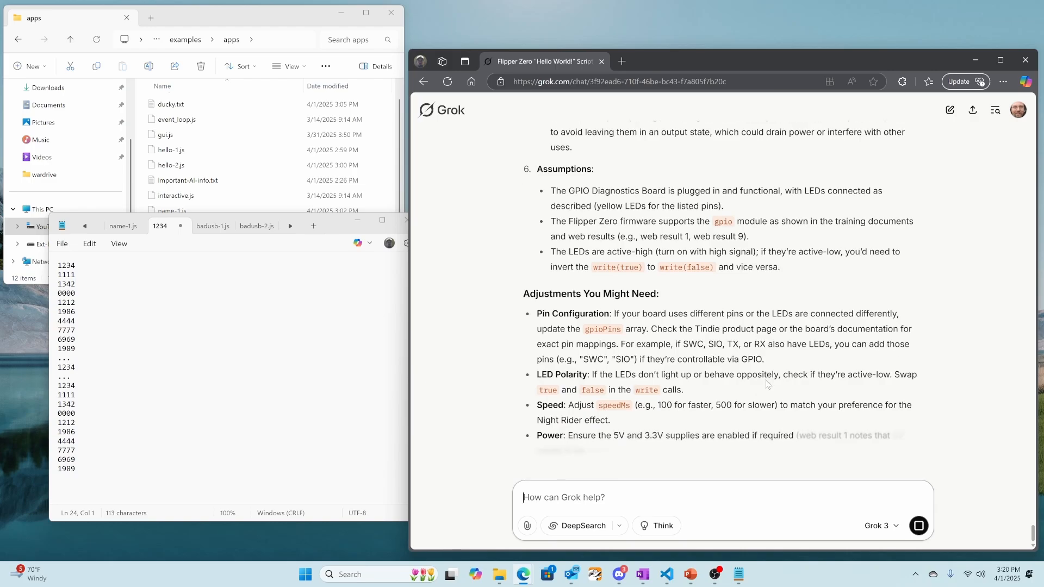
scroll("down", 3)
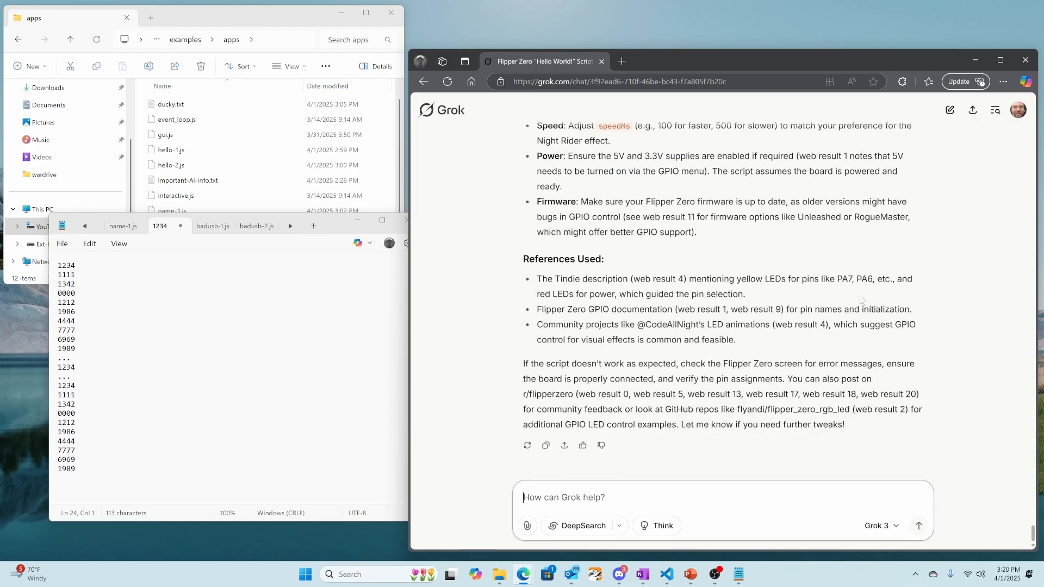
scroll("up", 3)
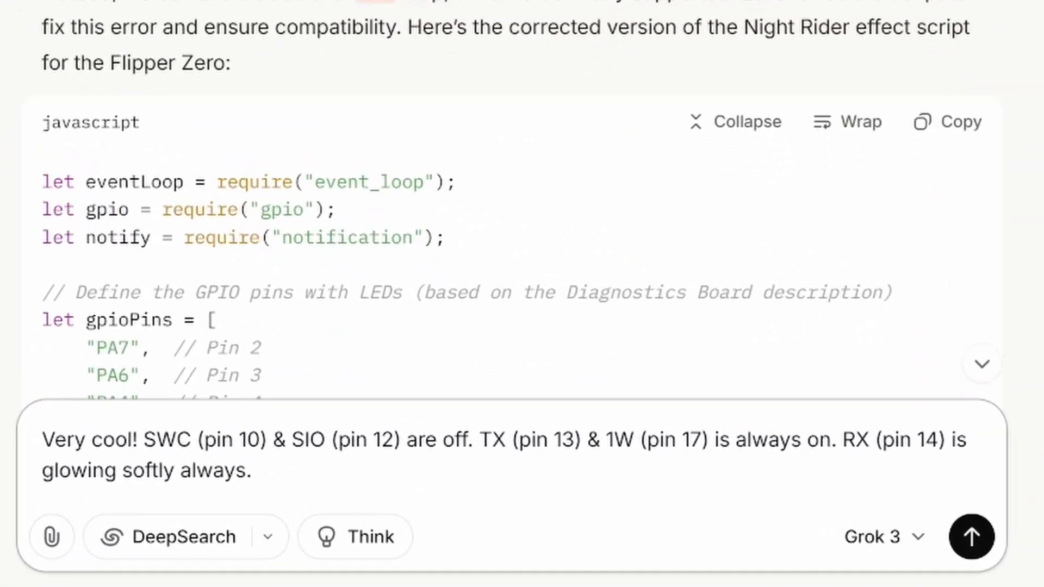
Step: Ask Grok whether the SWC, SIO, TX, 1W and RX pins can be used for the effect
type("Is it possible to")
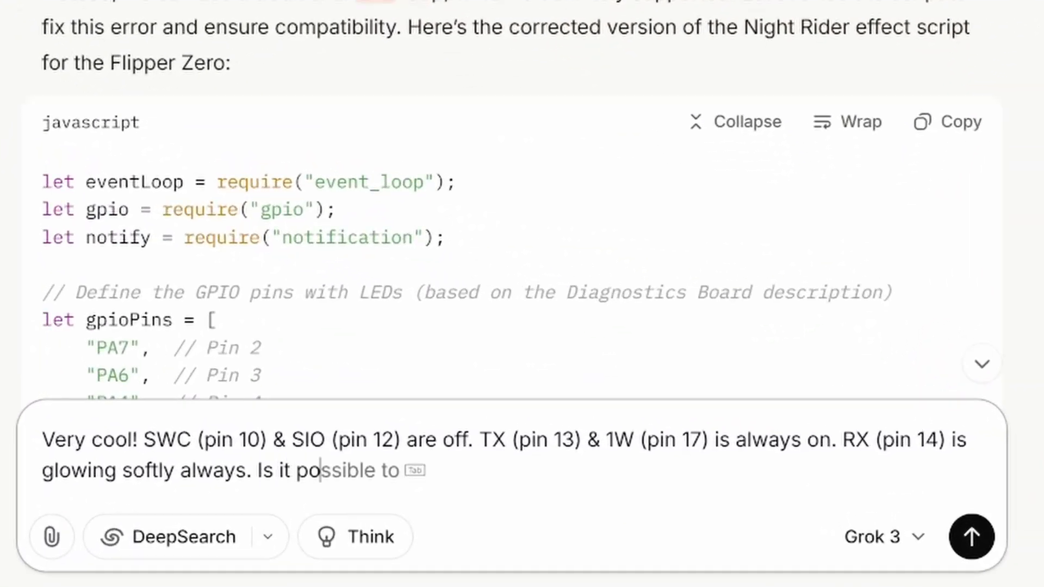
type("use th")
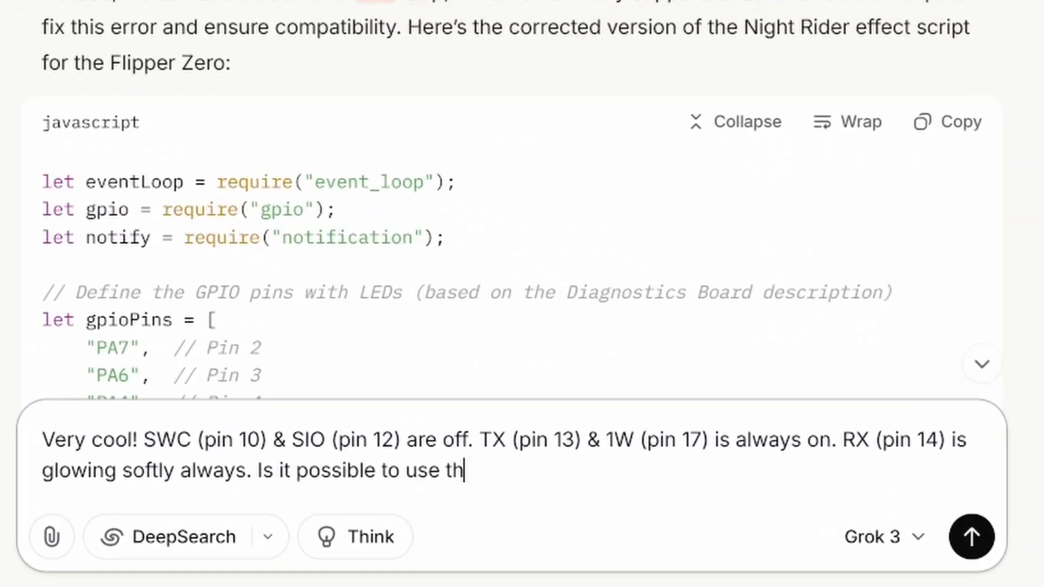
type("ose pins to")
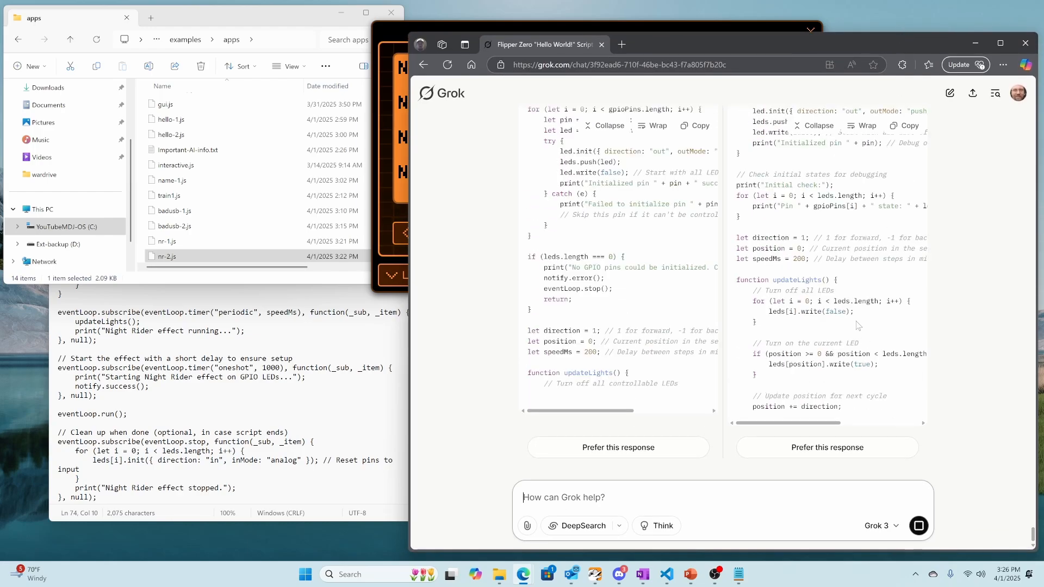
Step: Scroll Grok's revised reply down to its Next Steps section
scroll("down", 3)
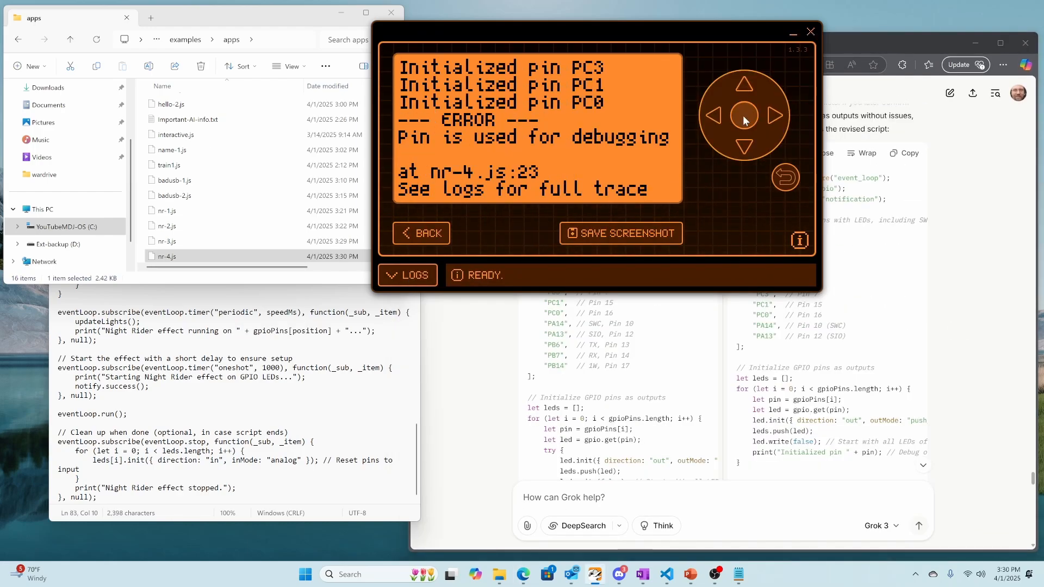
mouse_move(744, 120)
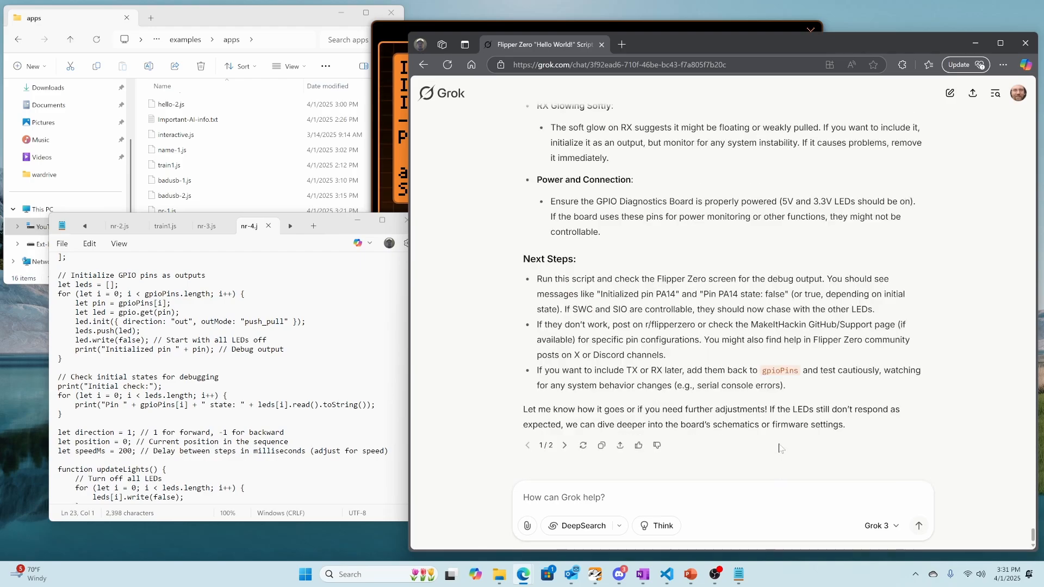
Step: Send Grok the "Pin is used for debugging" error at nr-4.js line 23, with that line's code
left_click(665, 498)
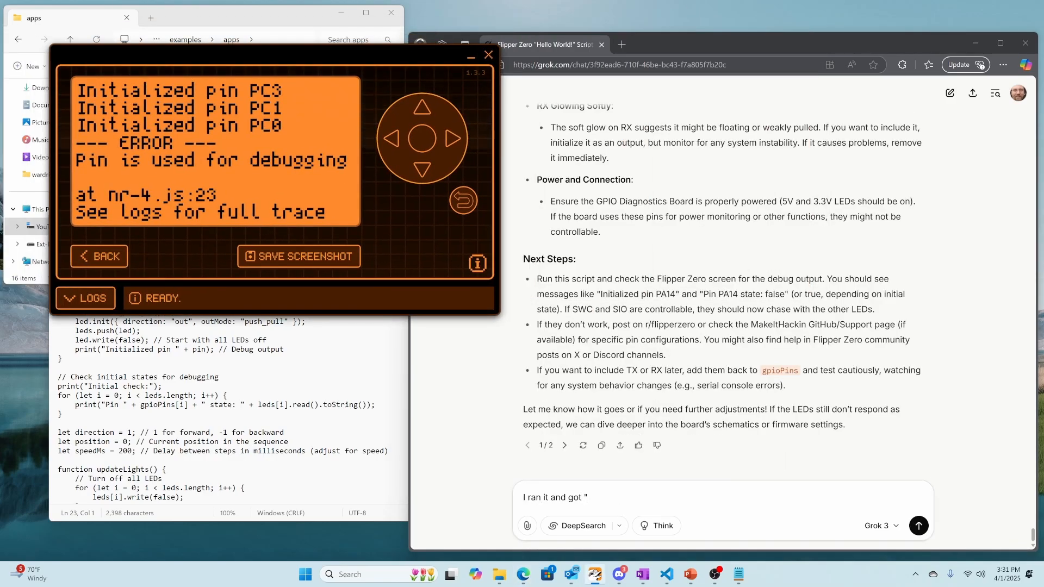
type("error \"Pin is used for debugging\"")
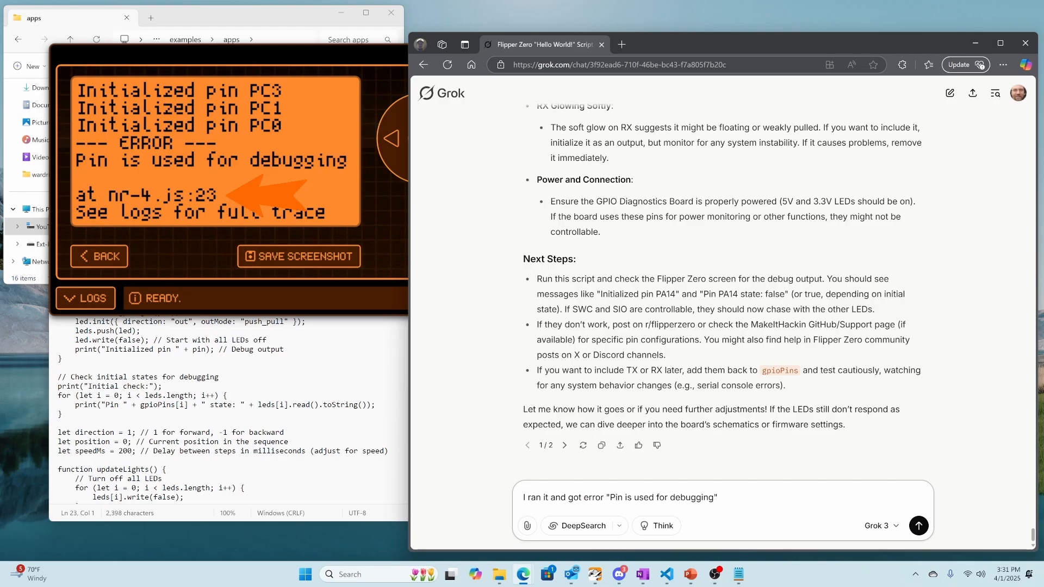
type("at nr-4.js:23\". Line 23 is:")
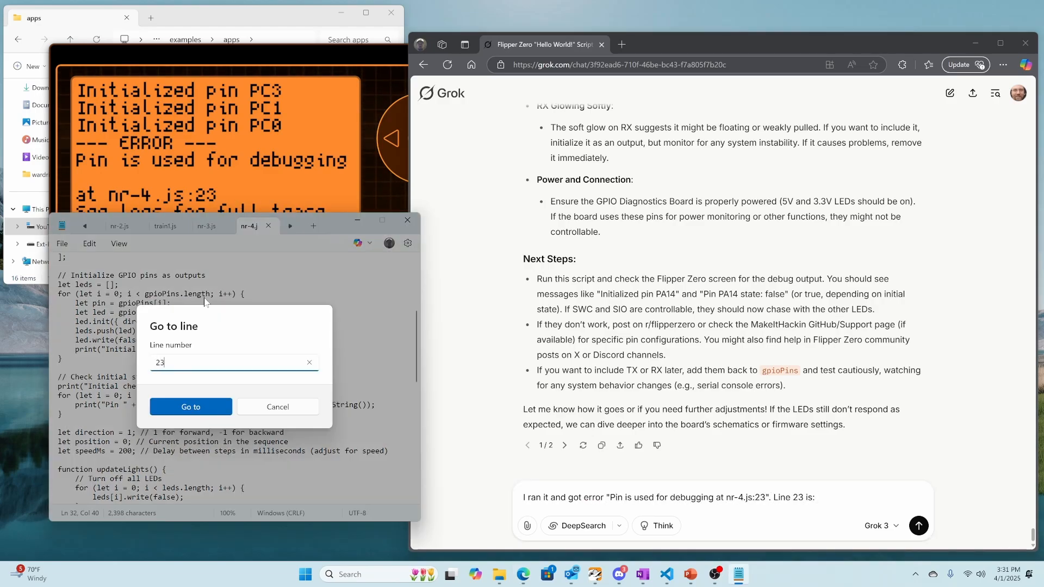
left_click(191, 406)
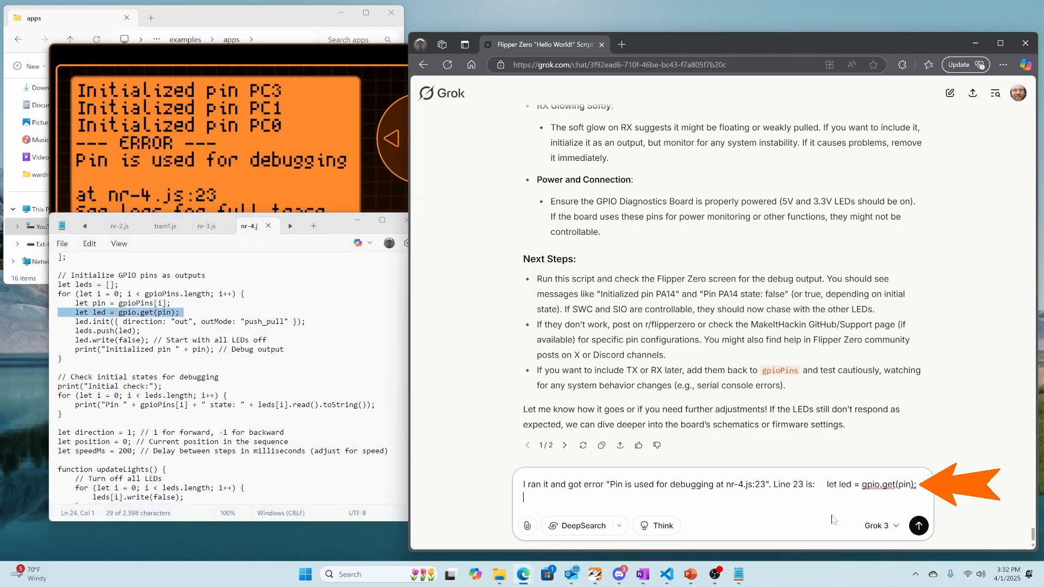
left_click(919, 525)
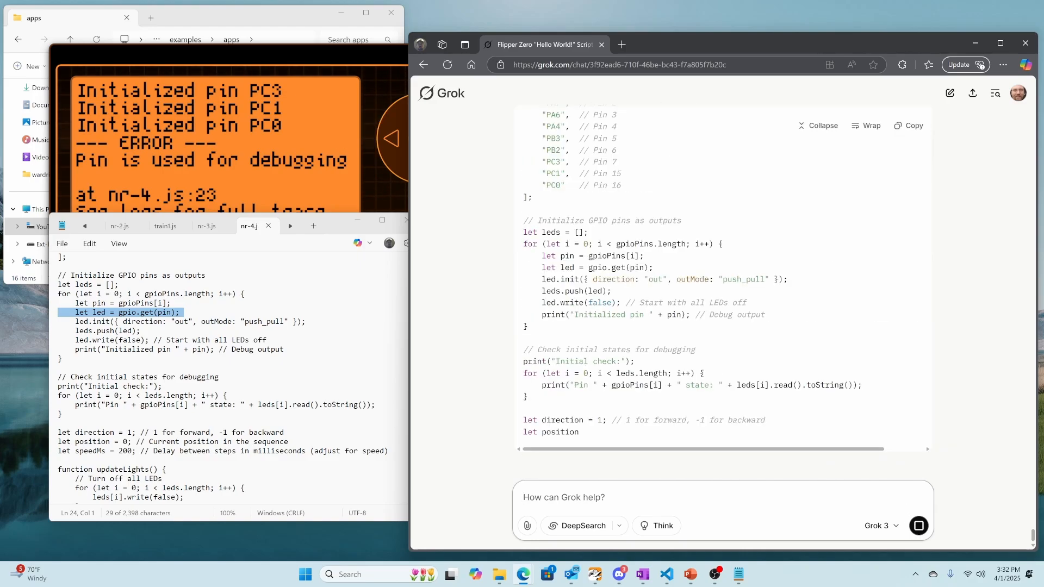
scroll("up", 3)
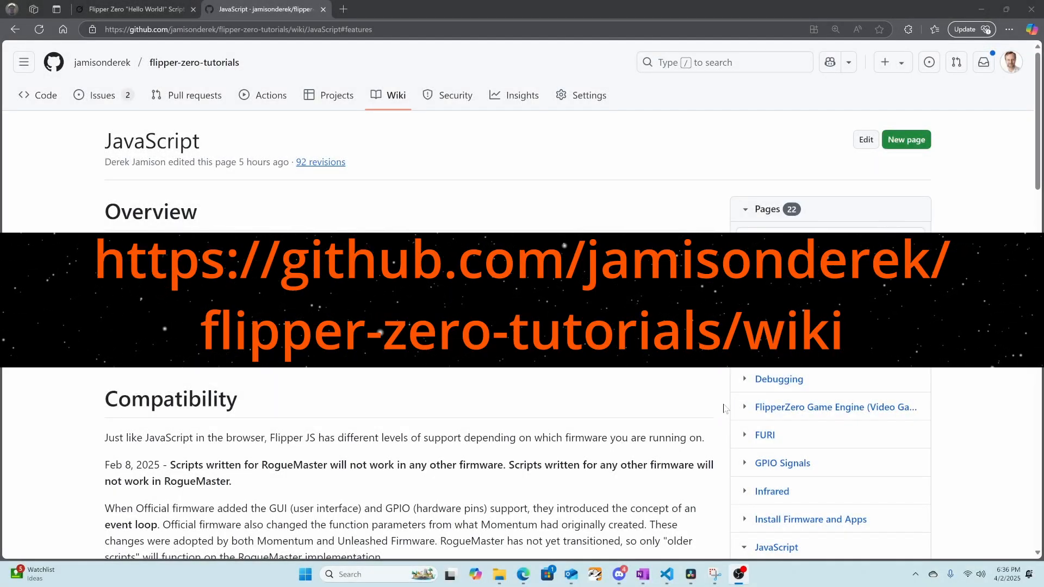
Step: Scroll the wiki through Compatibility, Features and Not supported, then back to Features
scroll("down", 3)
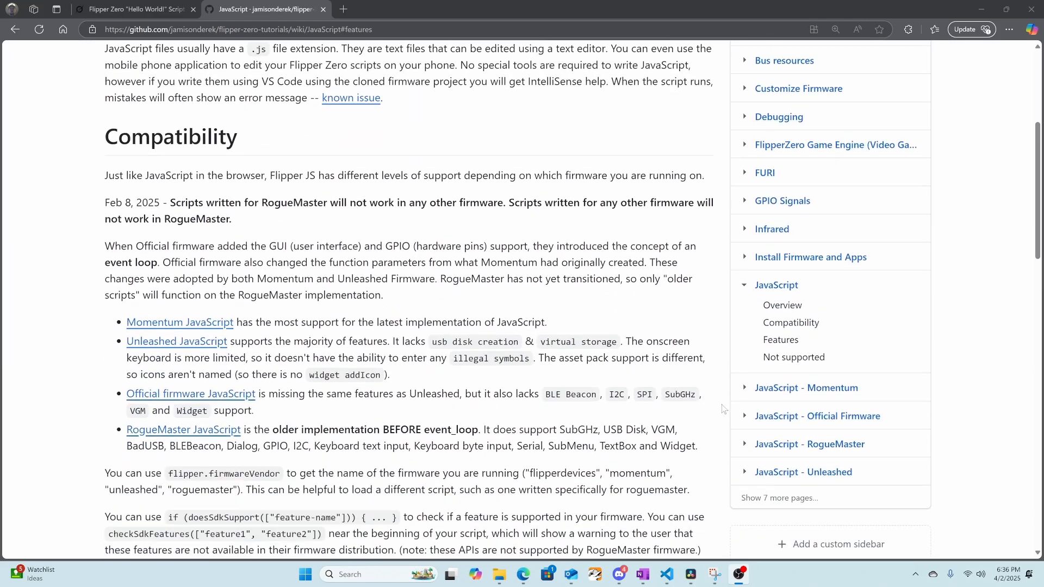
scroll("down", 3)
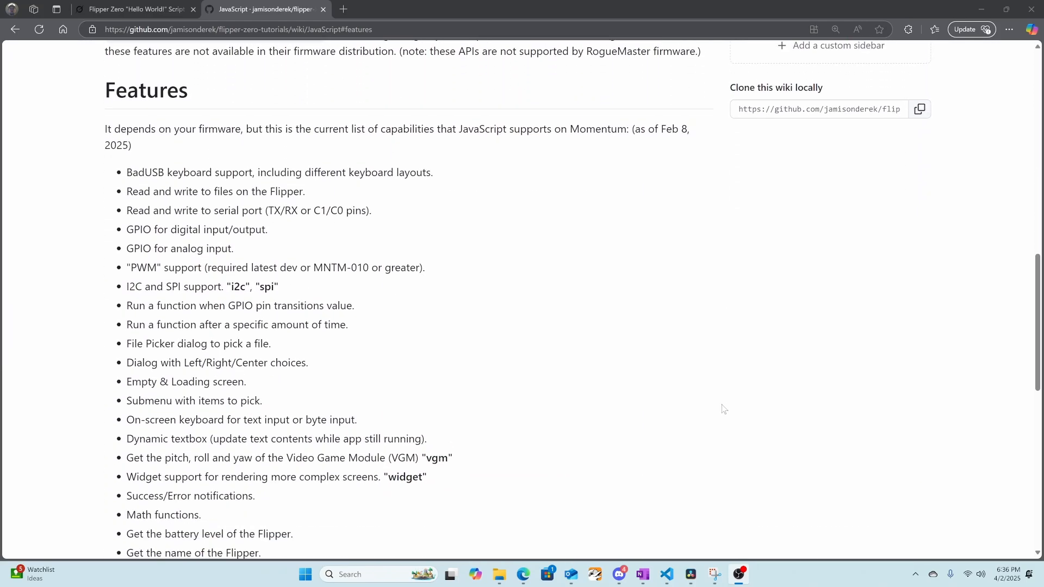
scroll("down", 3)
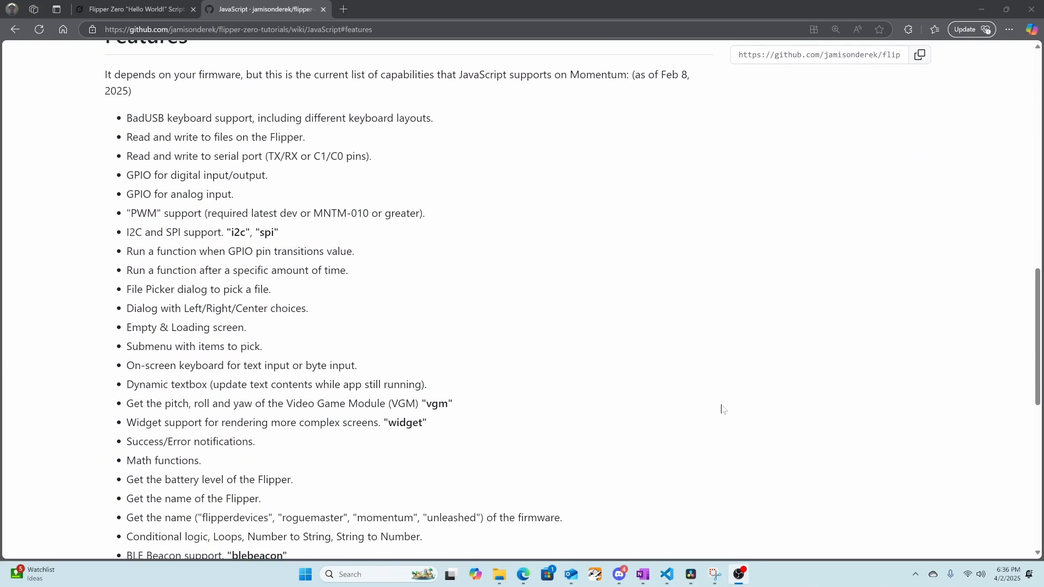
scroll("down", 3)
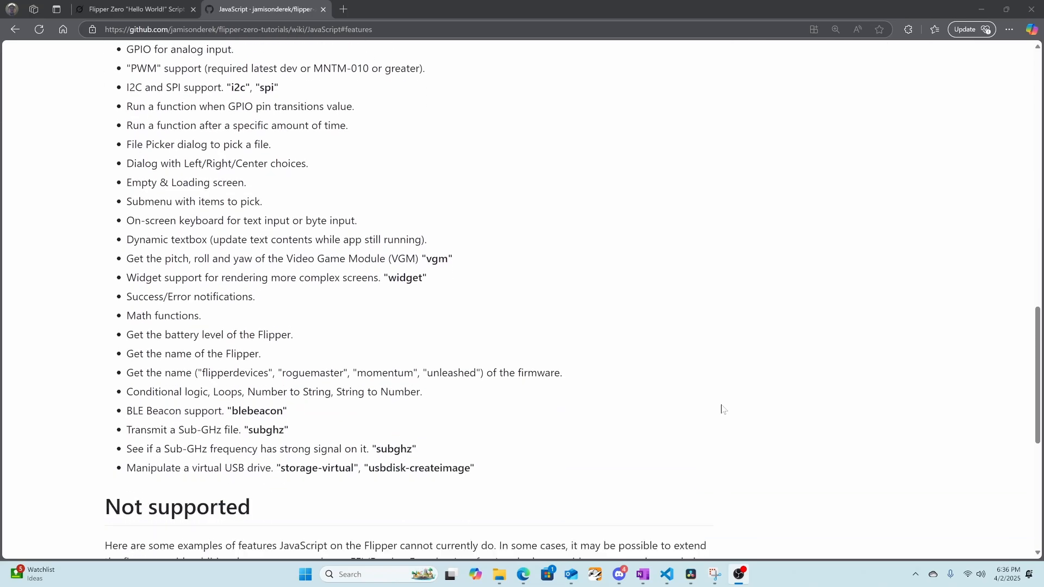
scroll("down", 3)
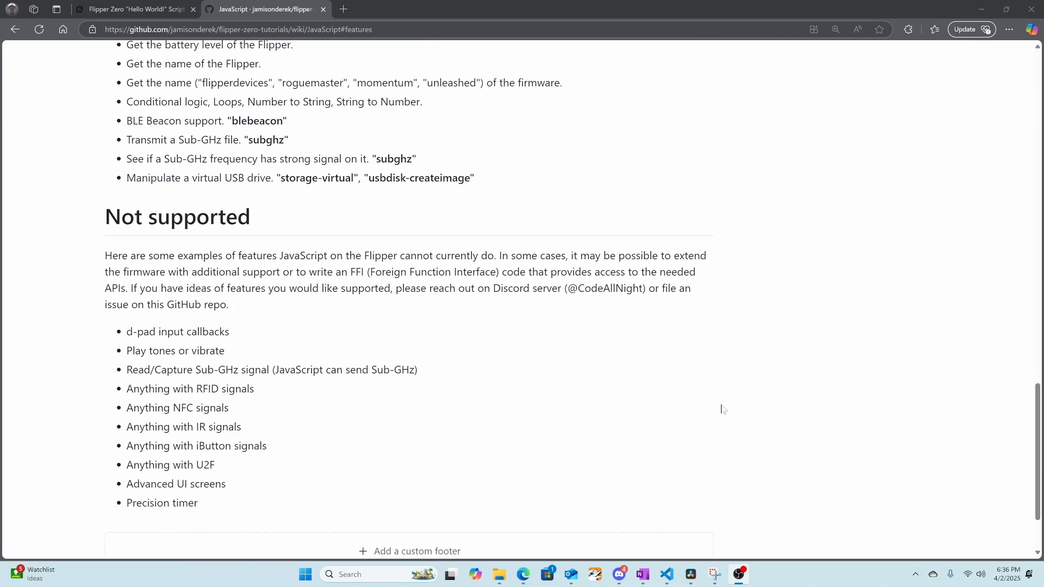
scroll("up", 3)
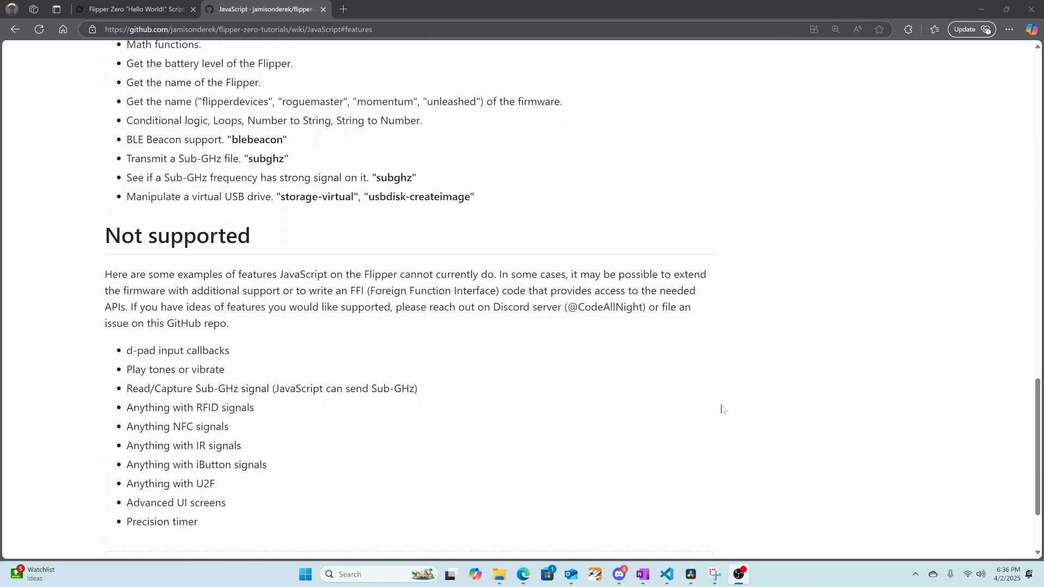
scroll("up", 3)
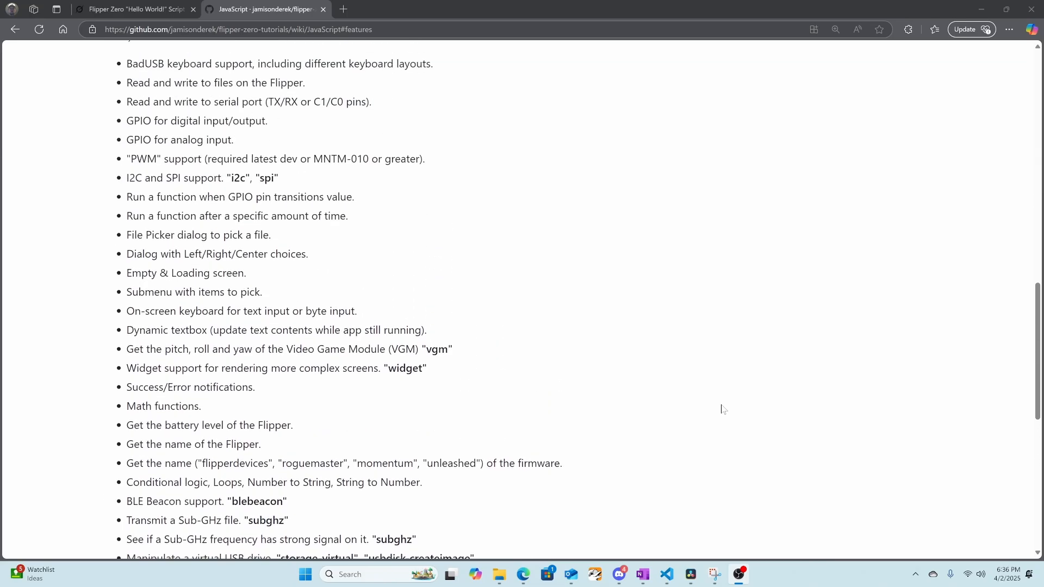